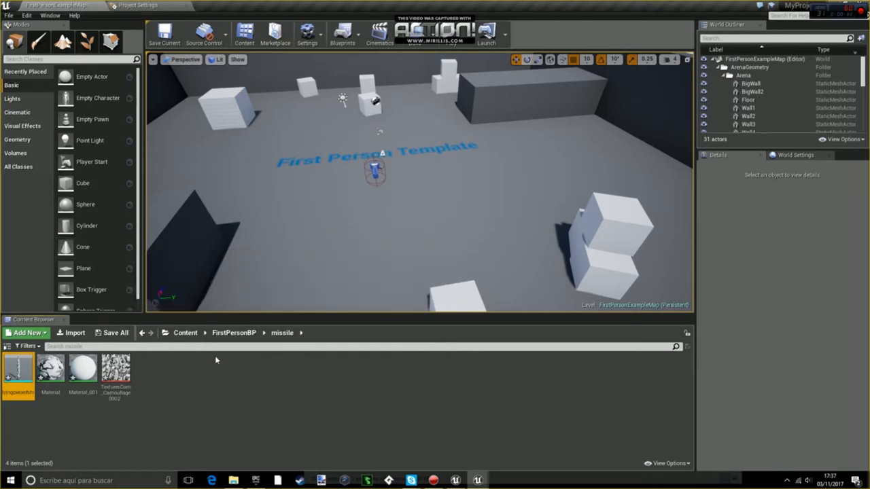
- Open the FirstPersonCharacter Blueprint from FirstPersonBP > Blueprints
click(185, 332)
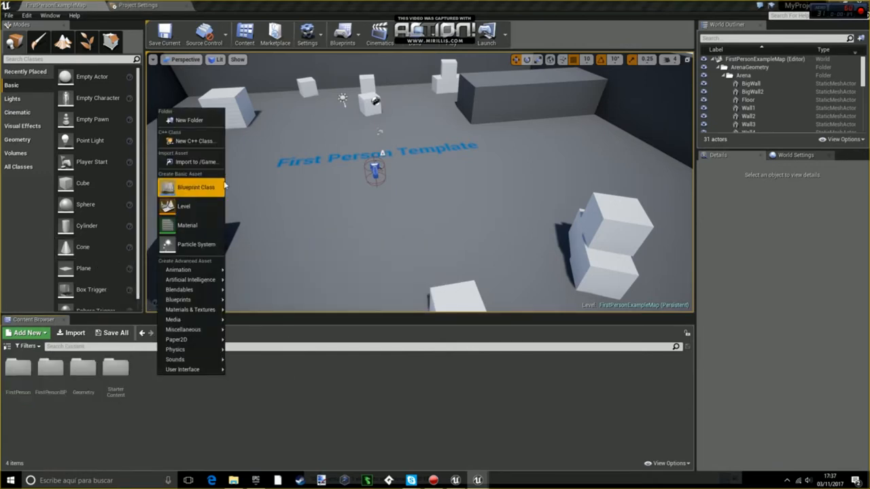
click(195, 188)
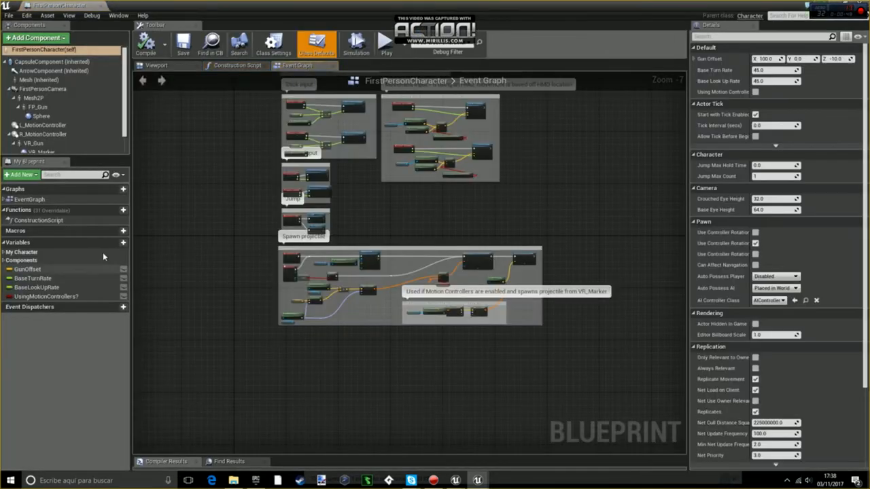
- Add a variable named missile typed as a Missile class reference
click(123, 242)
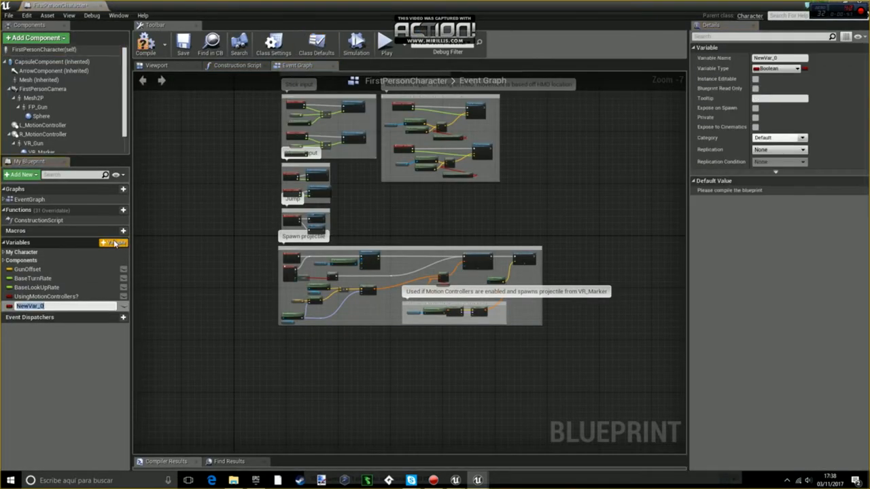
text(missile)
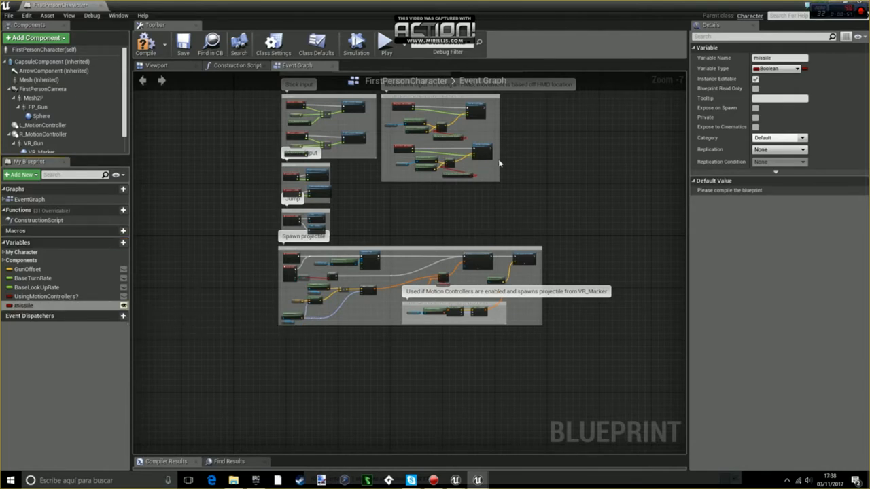
click(778, 68)
text(m)
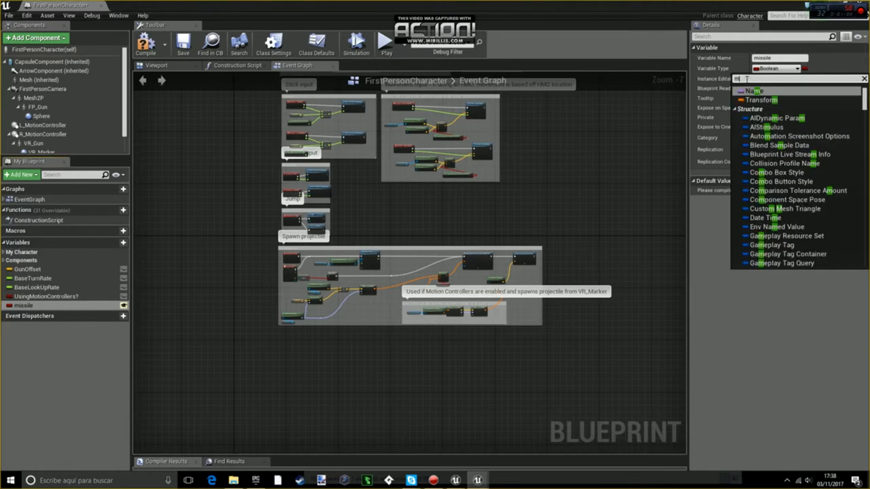
text(issi)
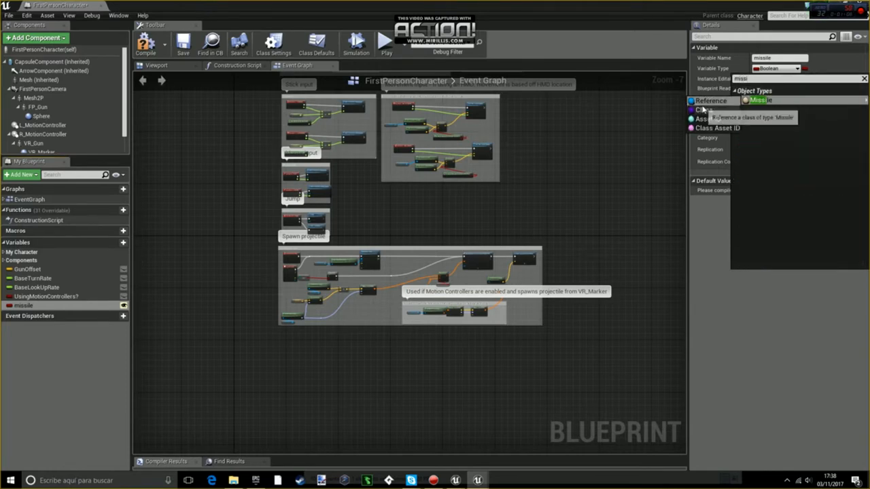
click(761, 100)
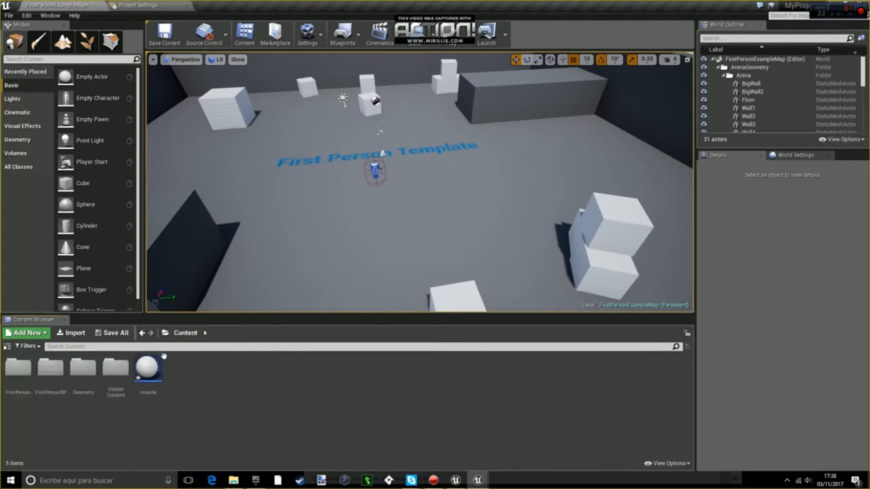
- In the missile Blueprint, add a Static Mesh using the flying missile asset with Simulate Physics on
double_click(147, 370)
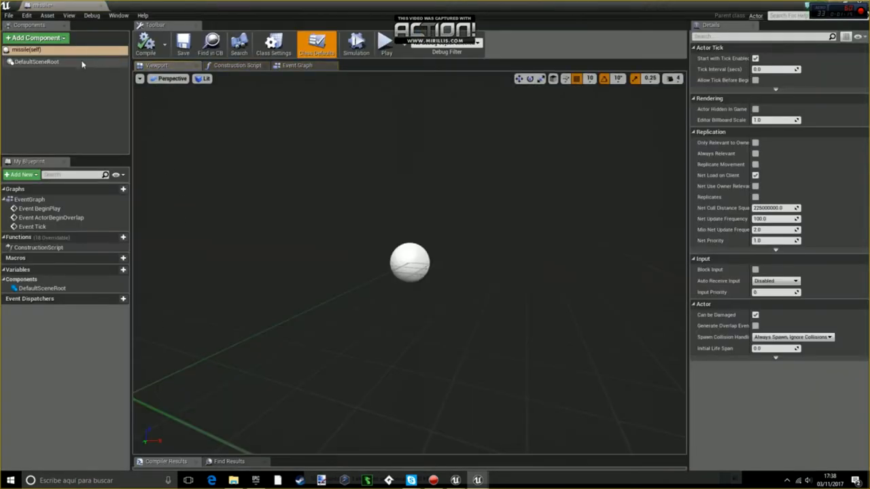
click(35, 38)
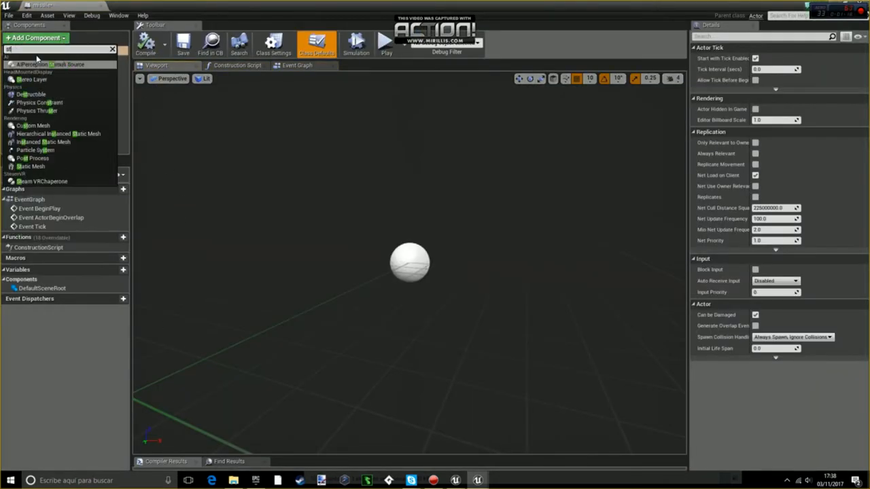
click(32, 166)
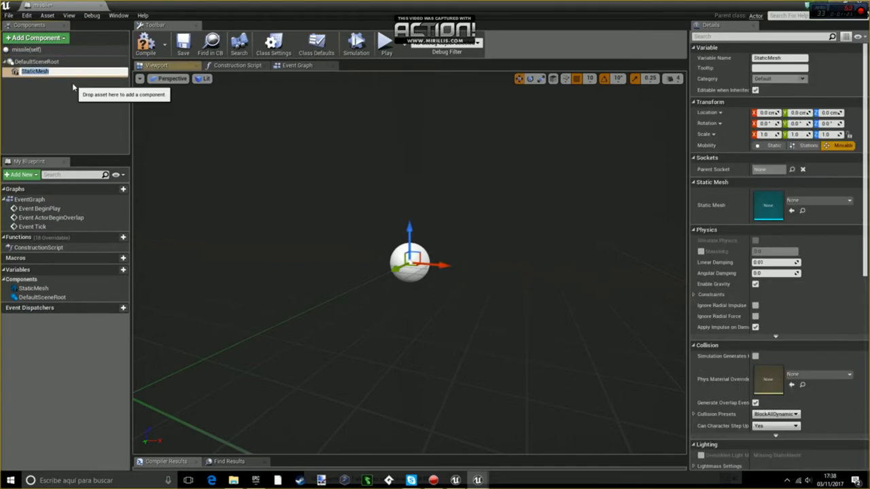
click(848, 200)
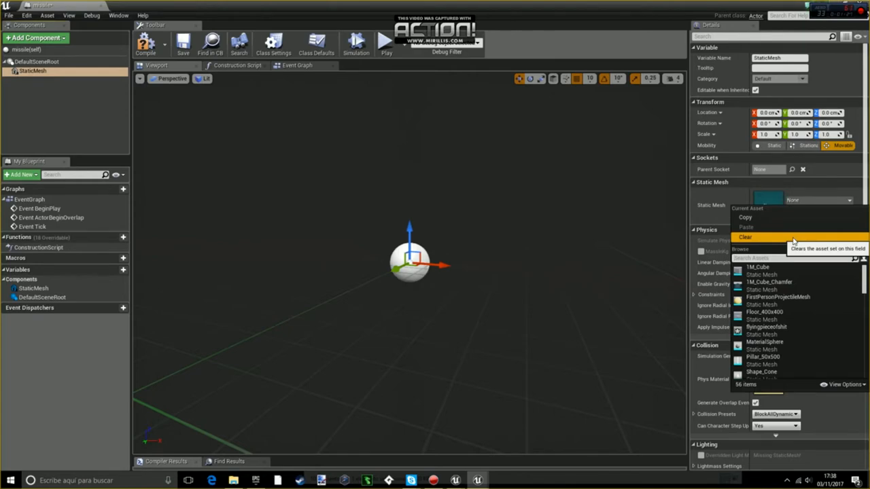
text(flyi)
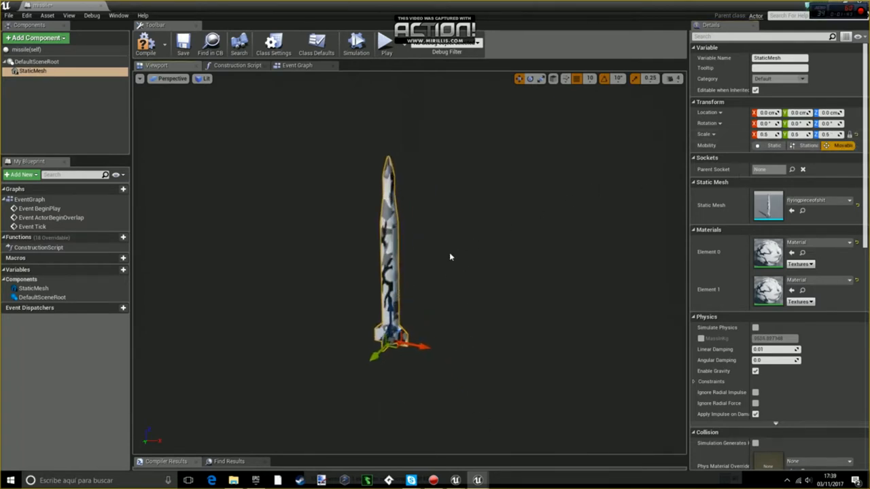
mouse_move(32, 70)
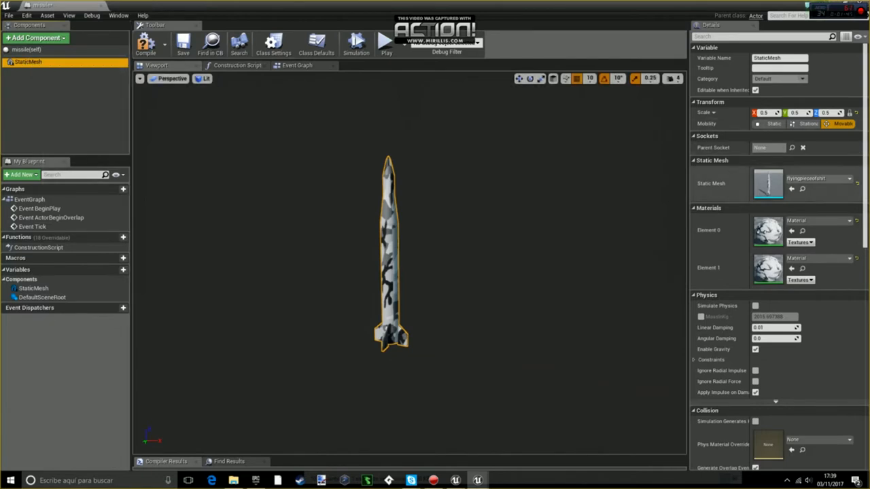
mouse_move(756, 306)
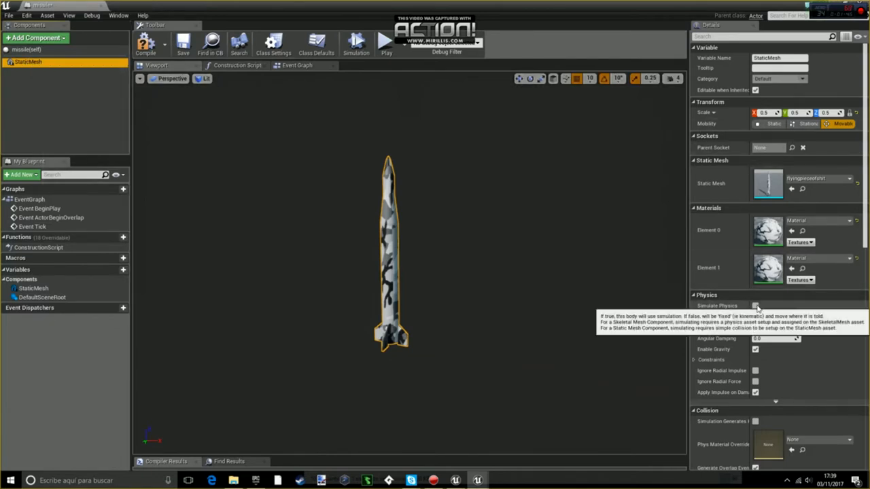
click(756, 306)
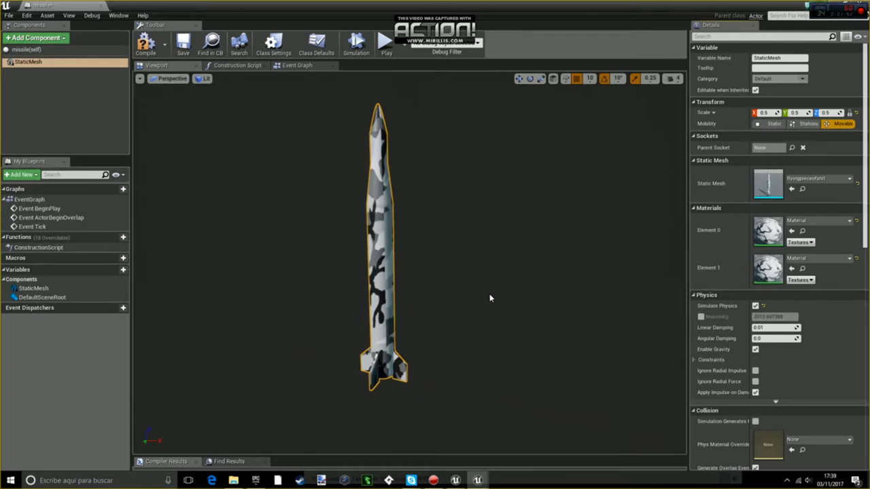
mouse_move(655, 258)
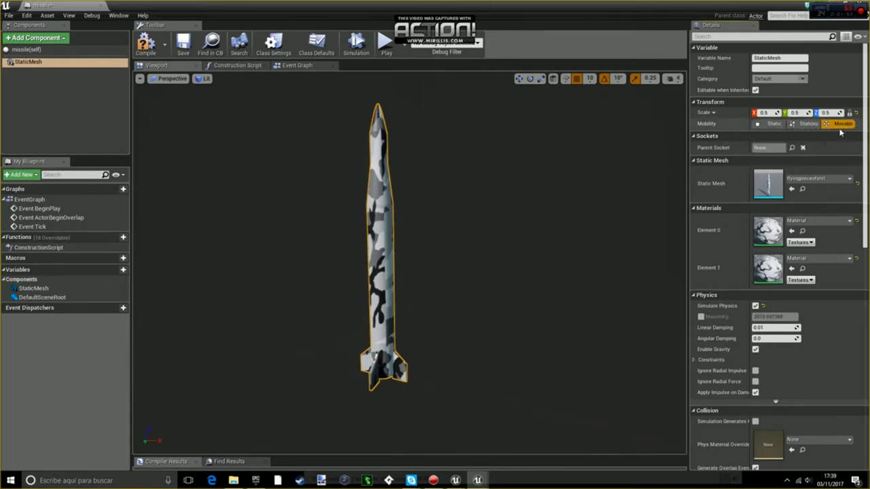
scroll(down, 3)
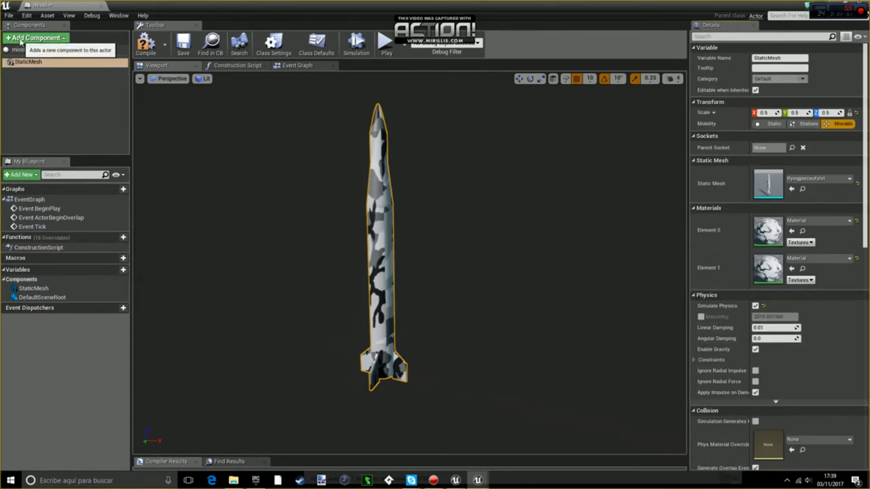
- Add a Physics Thruster and Arrow at the tail, thruster Rotation Y at -90
click(36, 38)
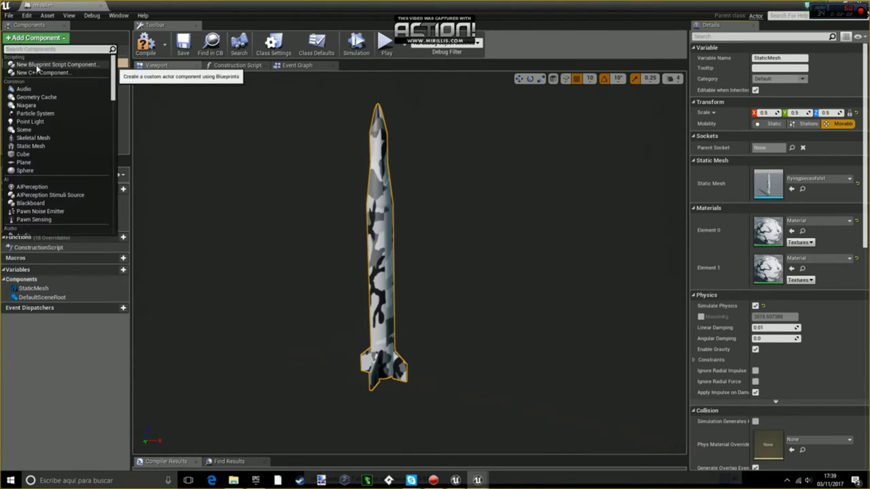
text(physic)
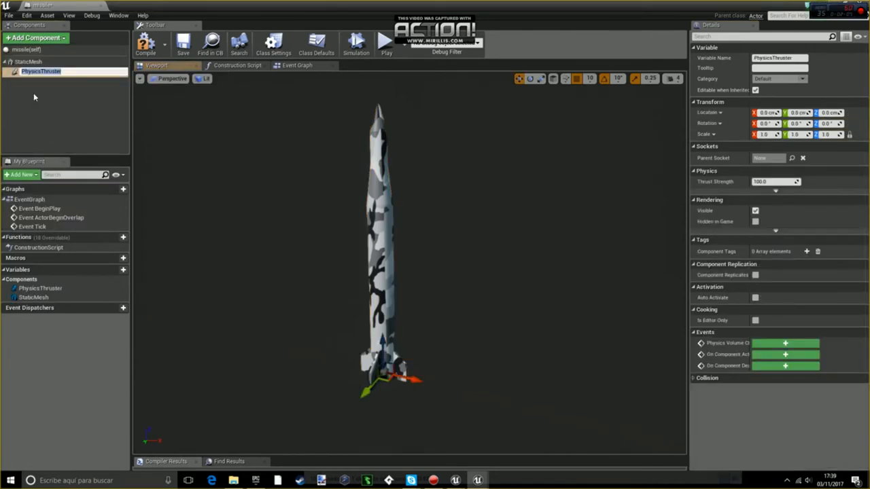
click(35, 38)
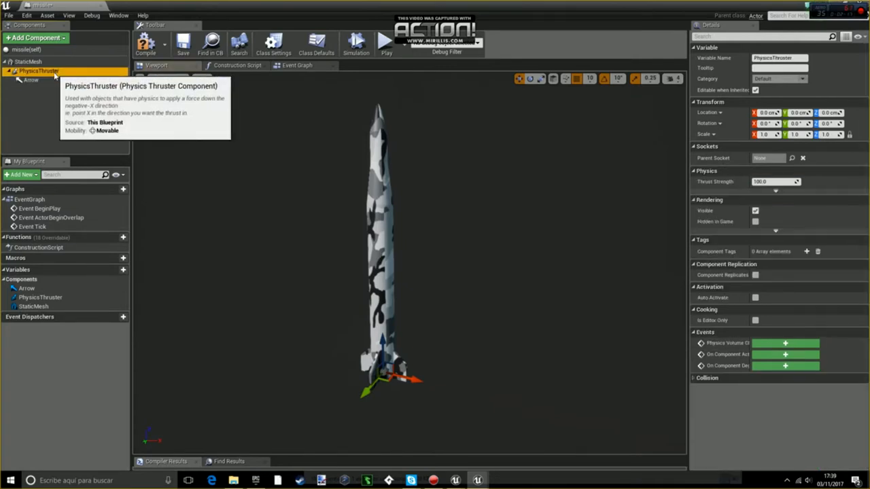
mouse_move(360, 147)
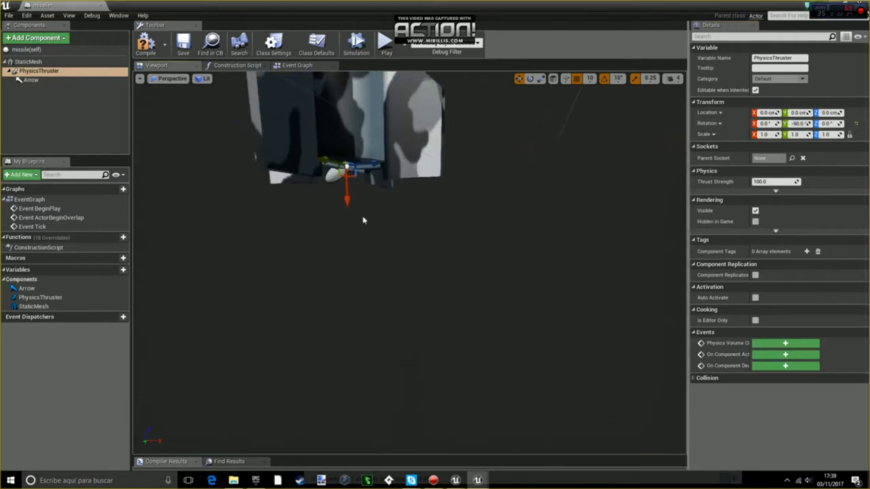
click(31, 79)
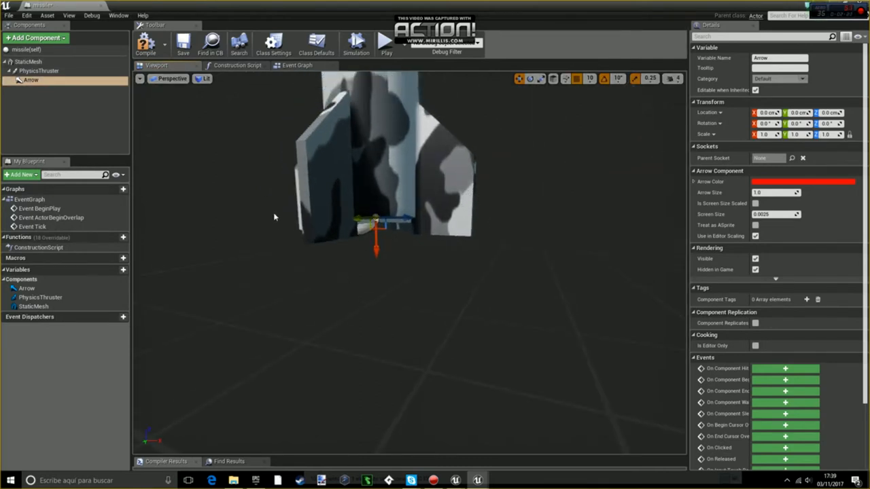
click(38, 70)
text(par)
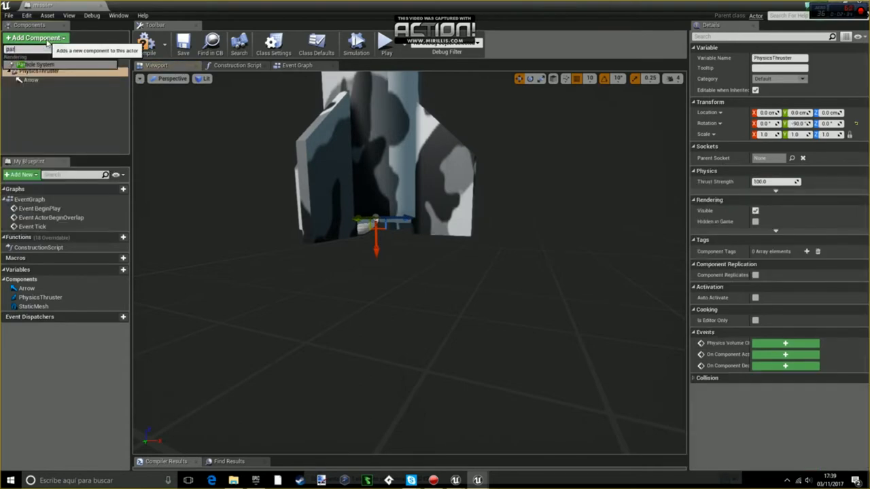
- Add a Particle System component with the P_Smoke template at the tail
click(41, 63)
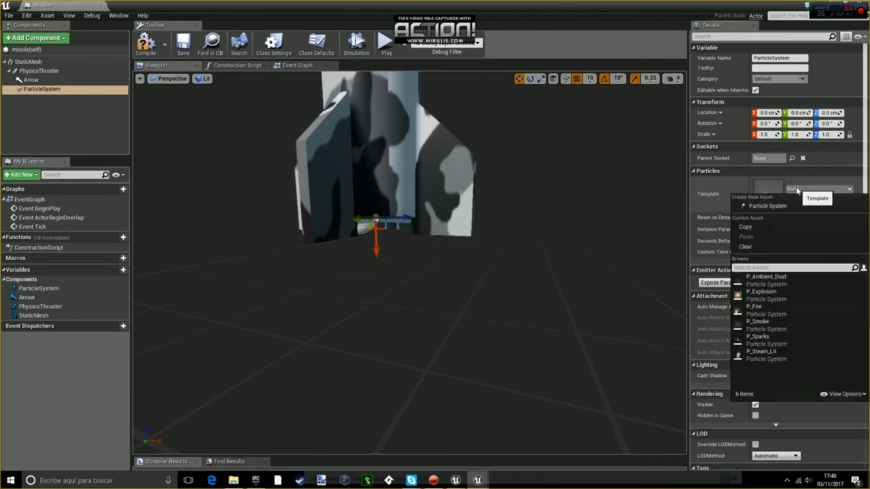
click(757, 329)
text(90)
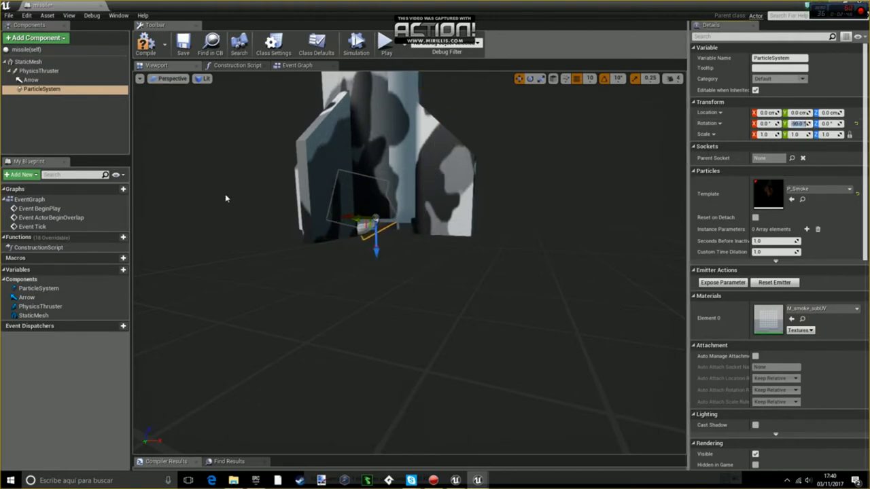
click(38, 70)
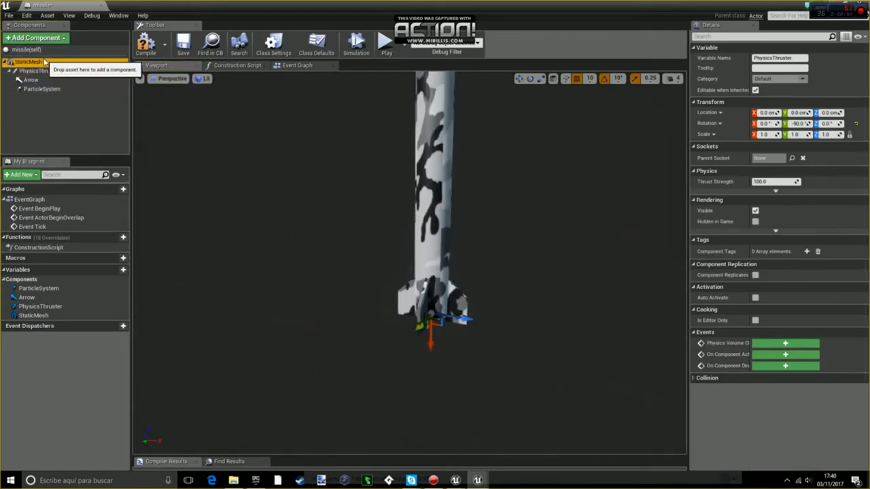
- Add a SpringArm with a Camera under it, adjust the arm, and go to the Event Graph
click(35, 38)
text(sprin)
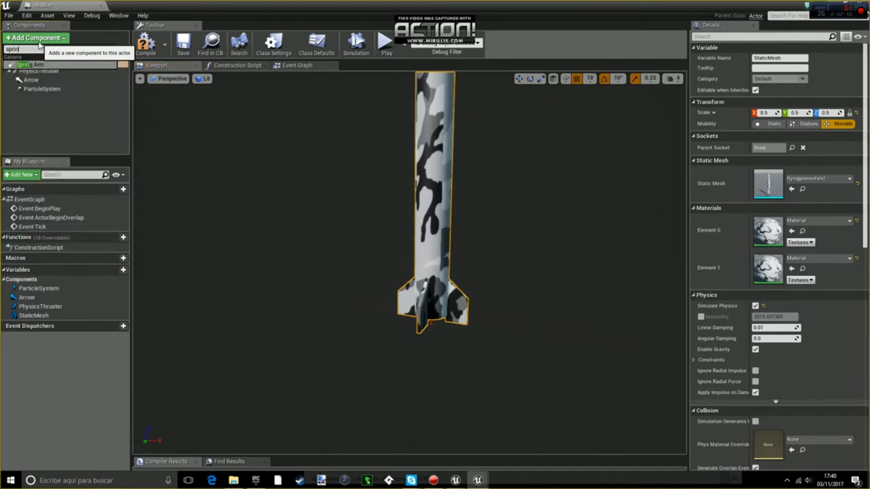
click(29, 64)
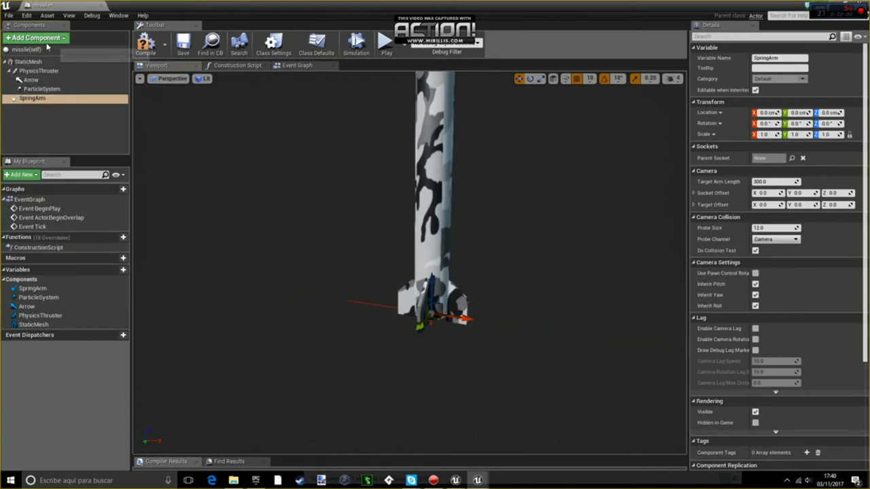
click(34, 38)
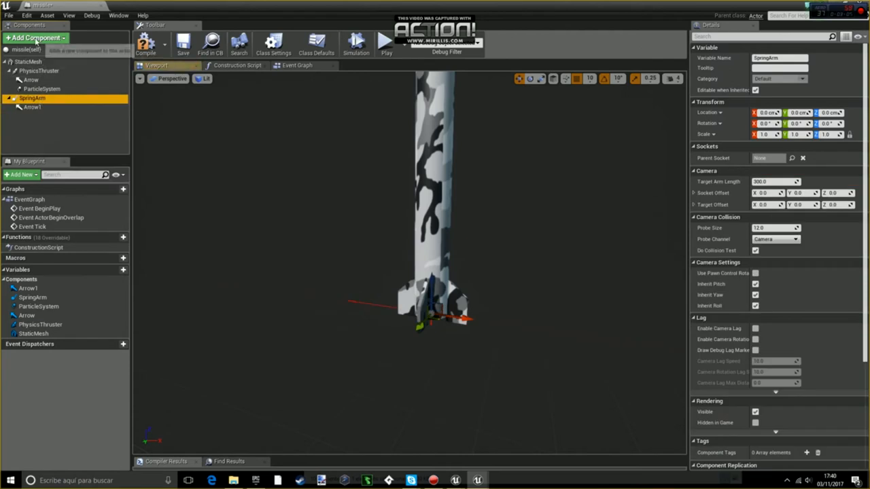
text(came)
click(770, 124)
text(180)
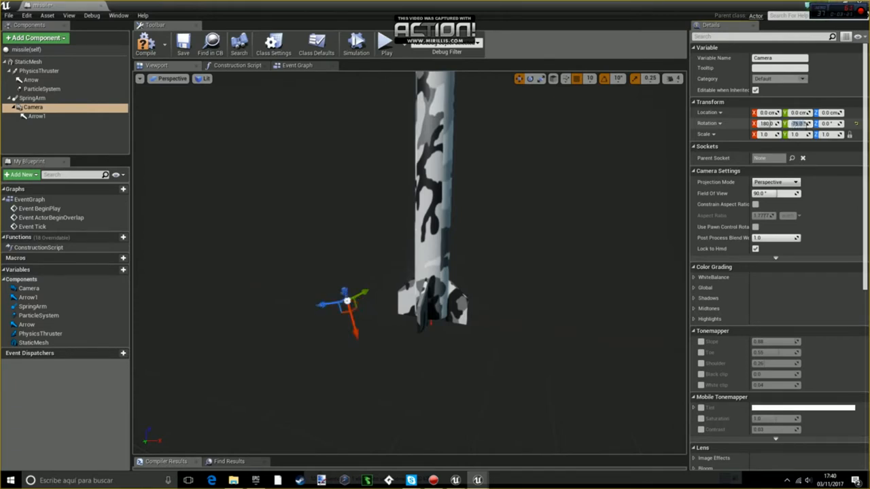
click(33, 98)
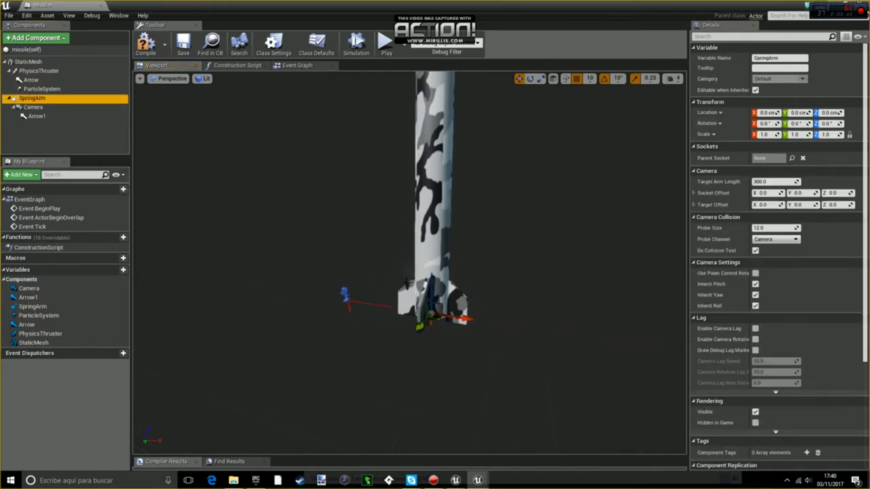
drag(432, 312, 432, 174)
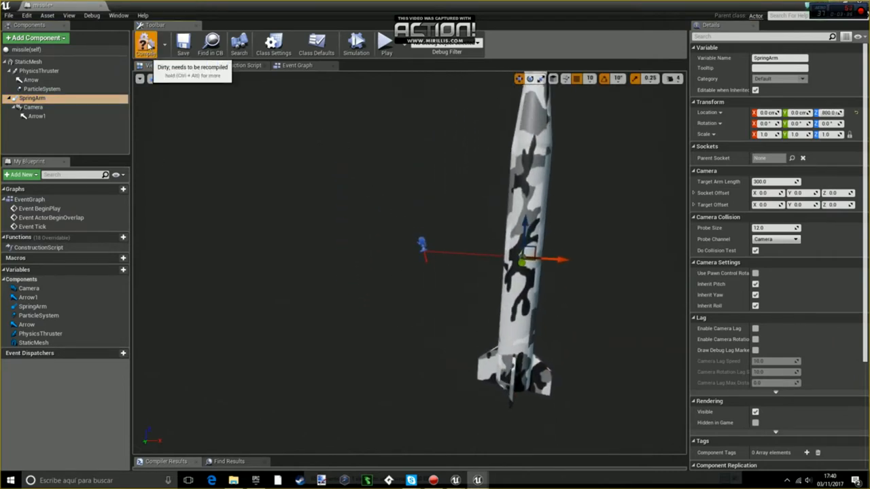
click(296, 66)
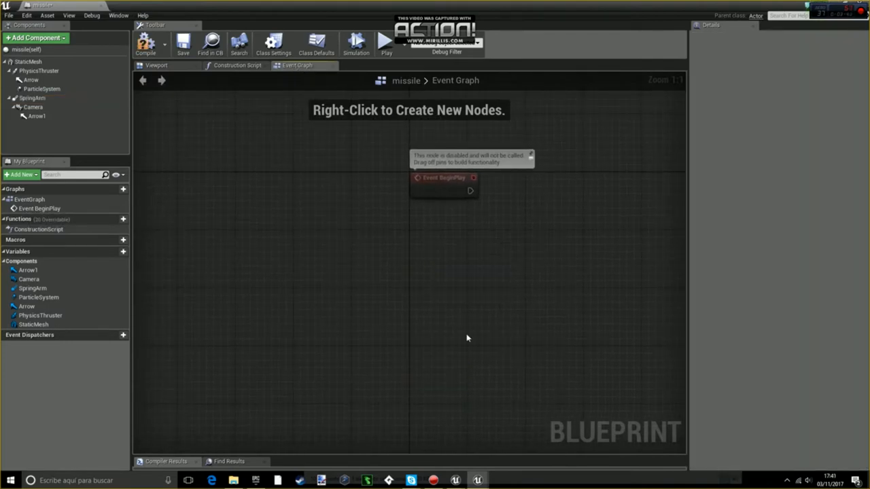
mouse_move(231, 103)
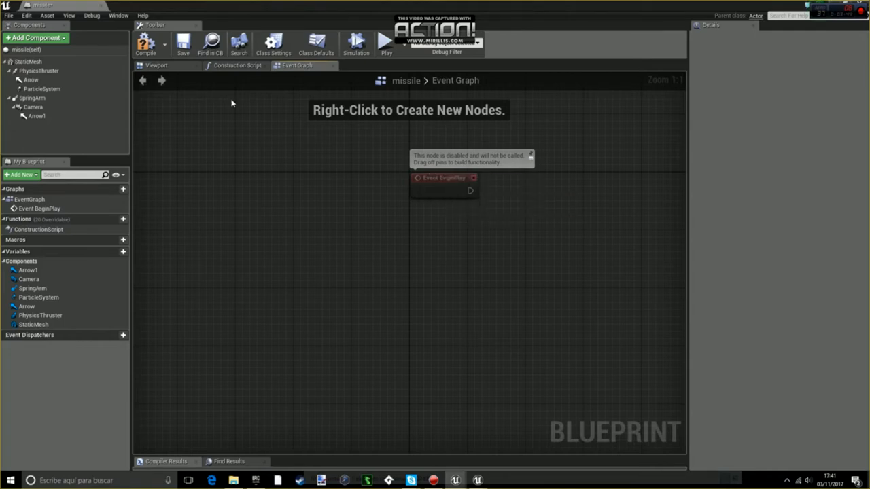
- Add a new missile variable named player ref
click(156, 66)
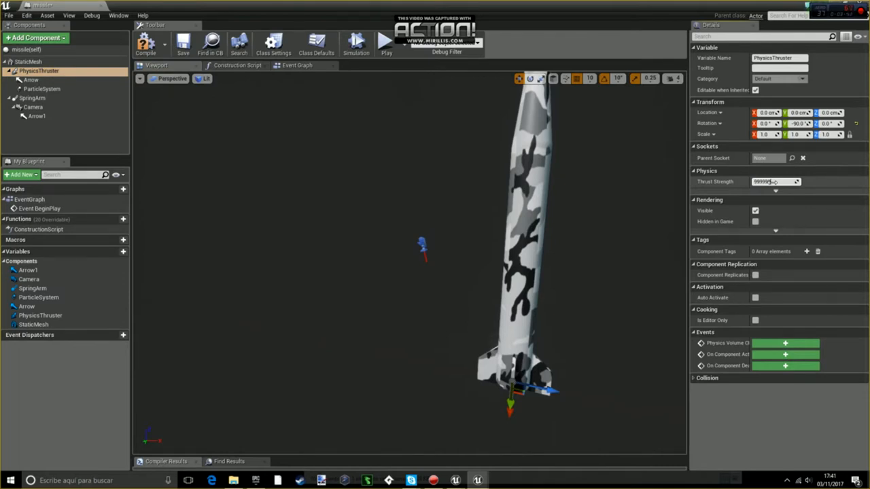
click(296, 65)
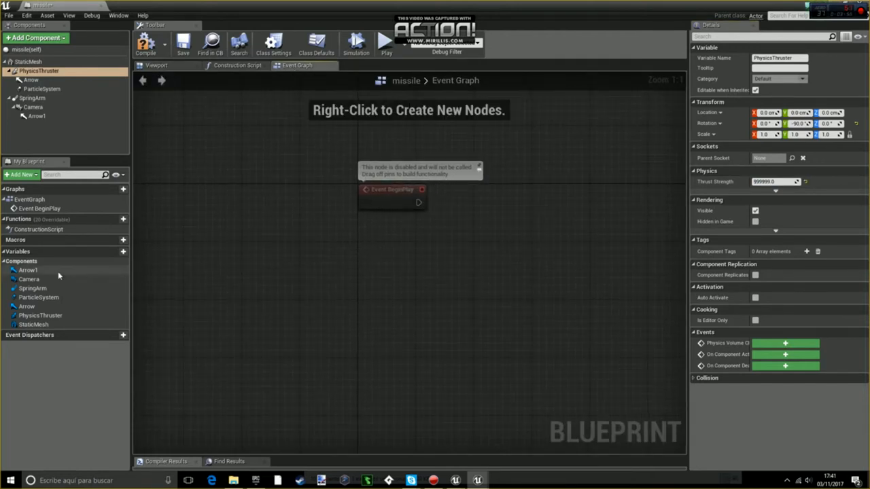
click(21, 261)
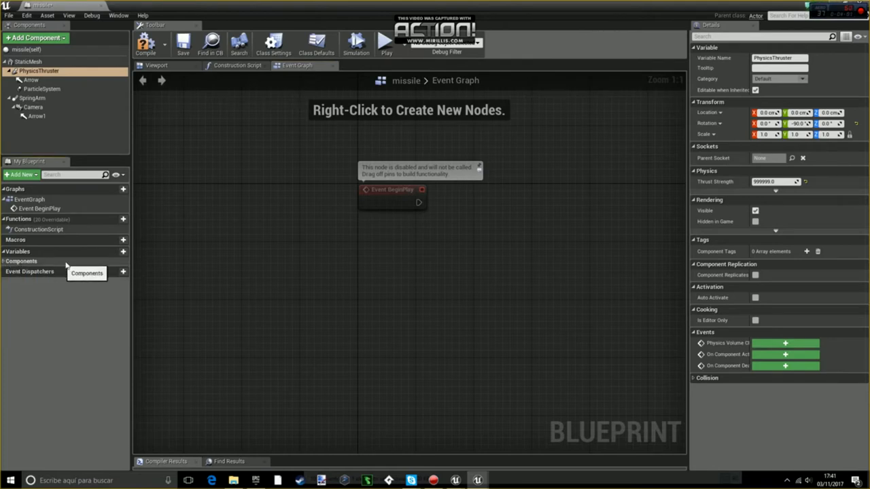
click(122, 251)
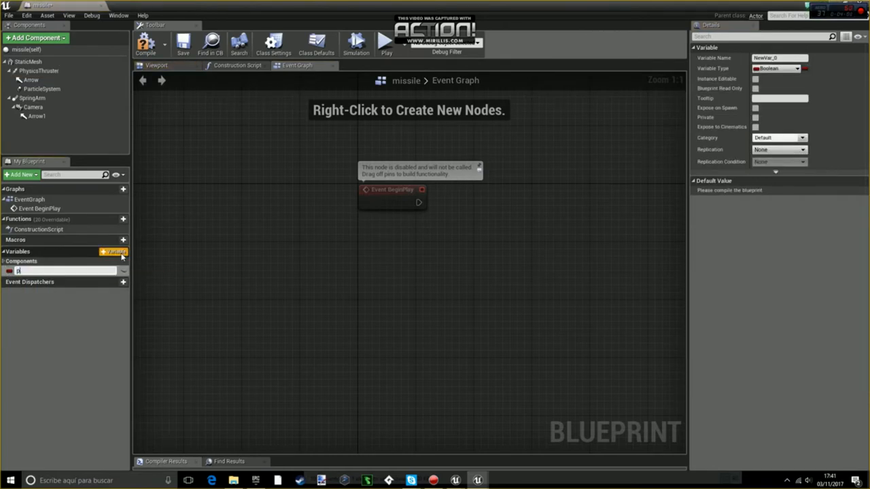
text(layer re)
text(cast)
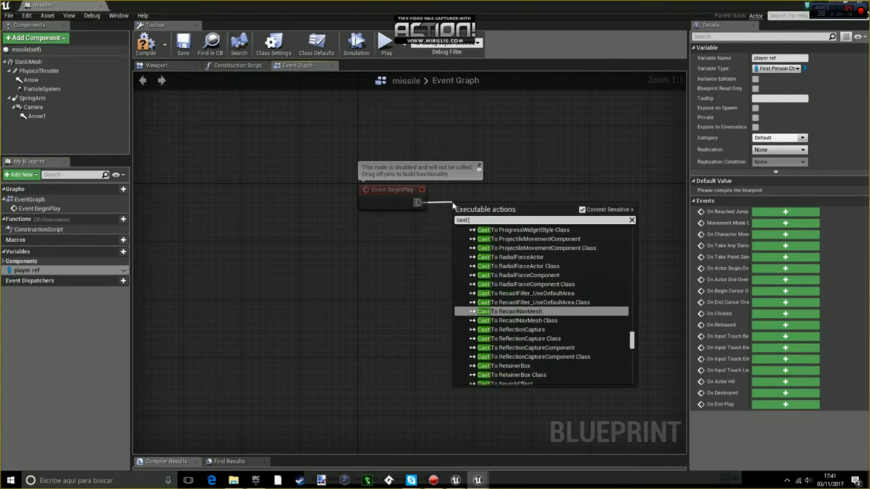
- Type it as FirstPersonCharacter and add a Cast To FirstPersonCharacter node
text(fir)
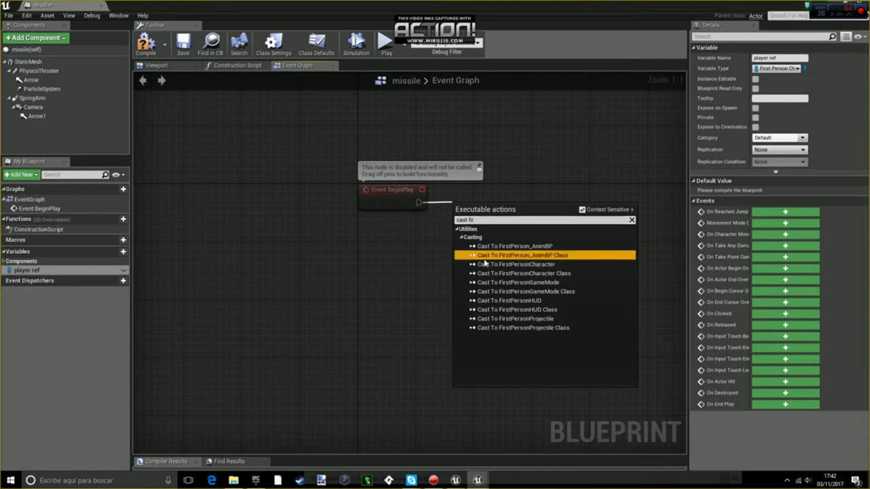
click(522, 255)
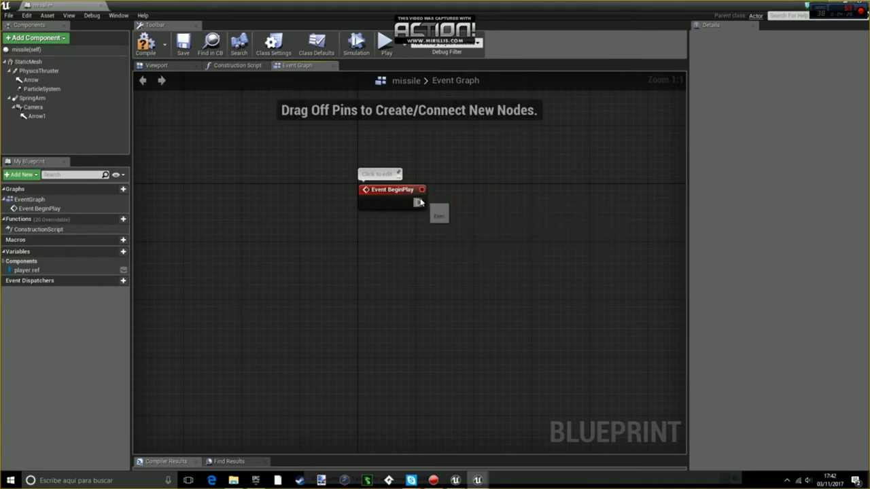
- Wire BeginPlay into the cast of the player pawn, store it in player ref, and set its missile
drag(419, 201, 465, 204)
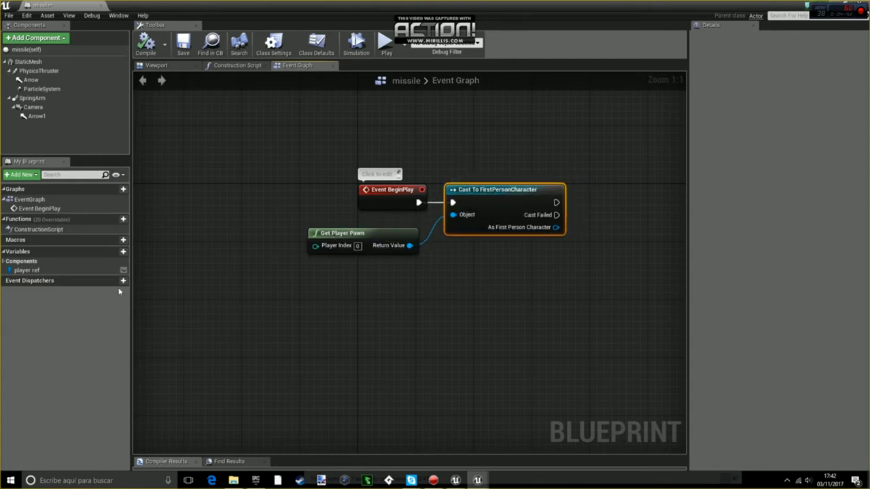
click(27, 269)
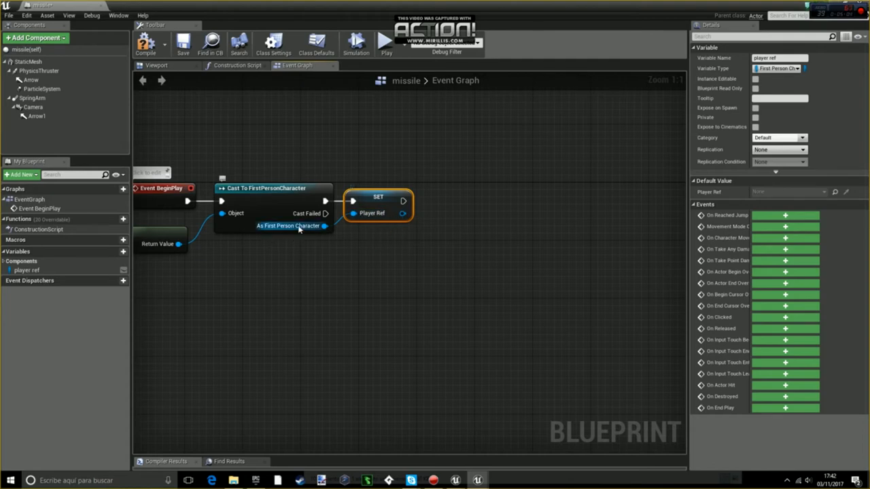
mouse_move(315, 196)
text(missi)
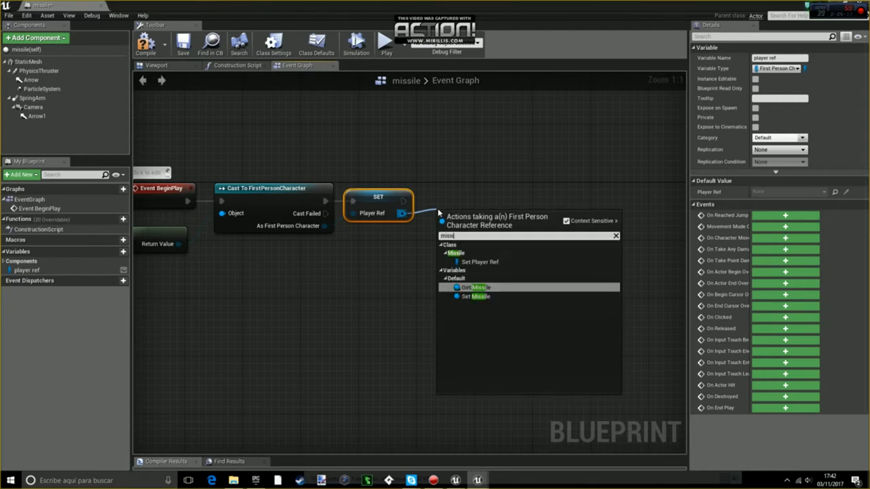
click(475, 287)
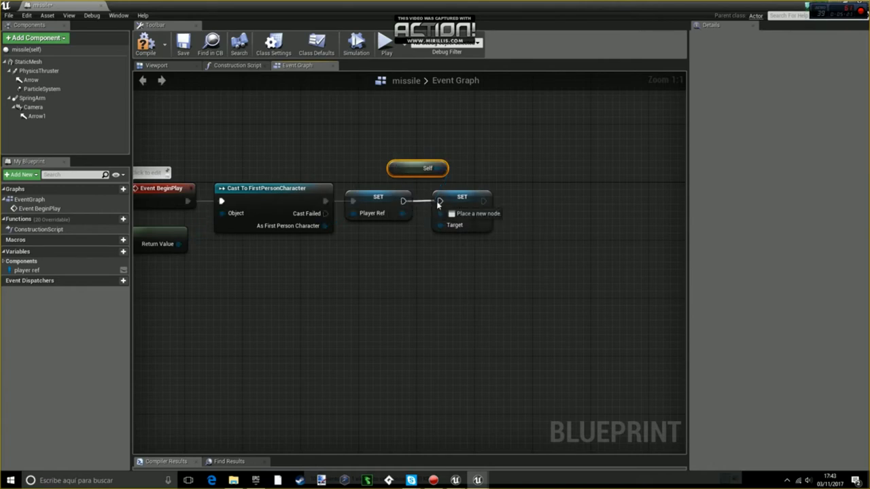
scroll(down, 3)
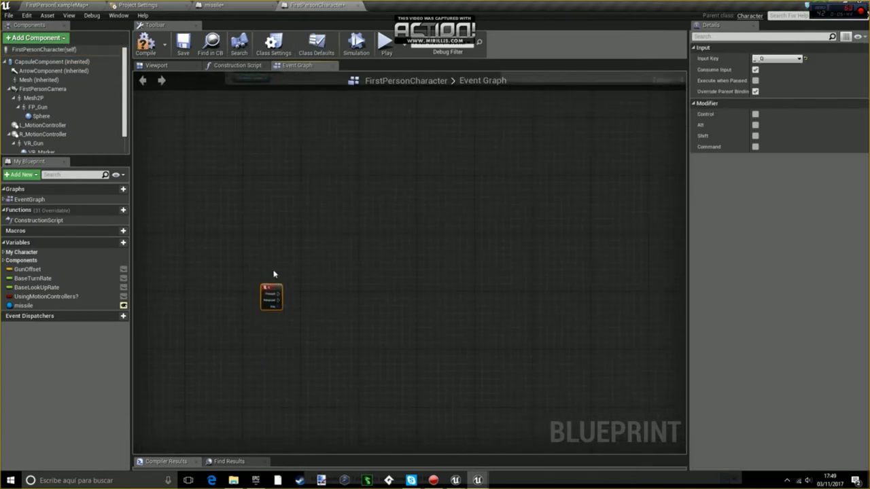
- Add a Boolean variable named shoot? to the character Blueprint
scroll(down, 3)
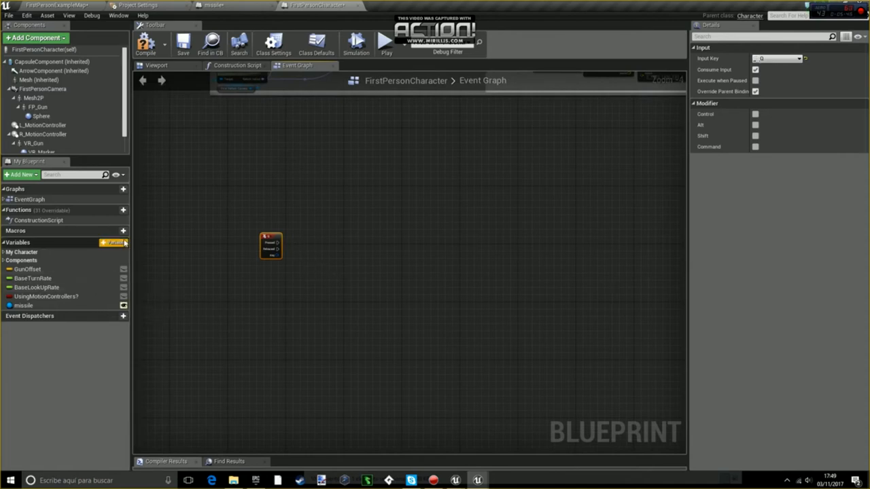
click(114, 242)
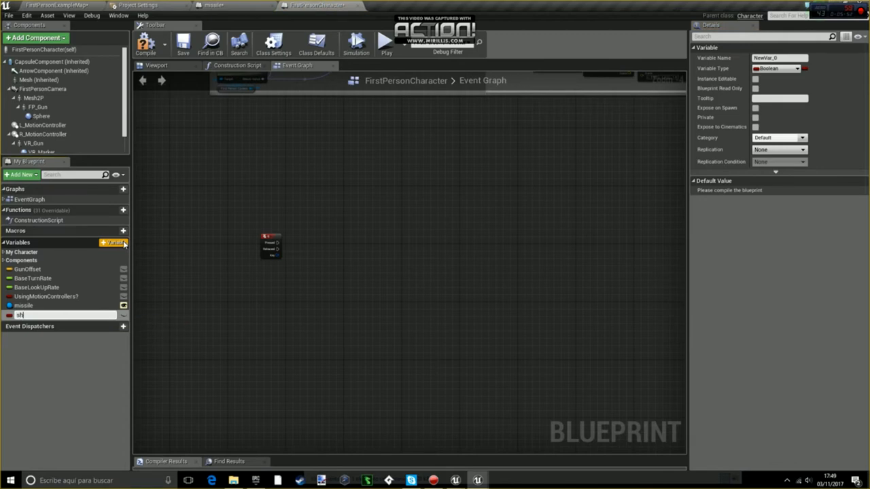
text(shoot?)
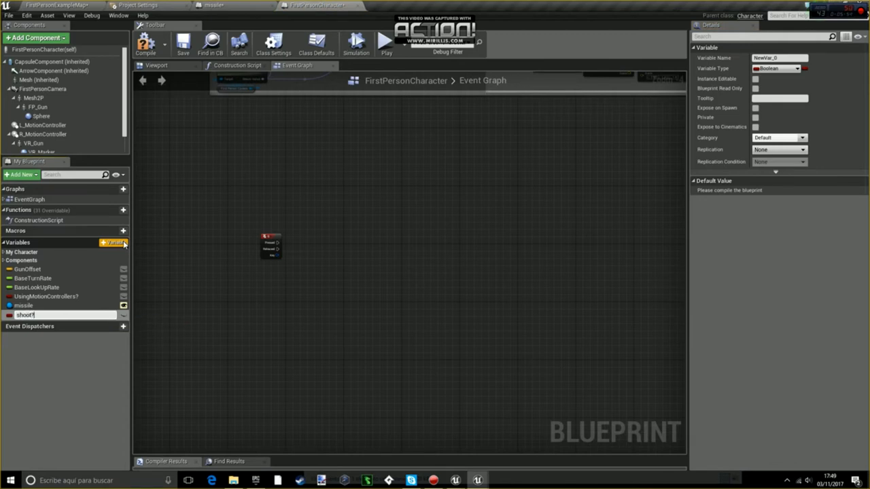
key(Return)
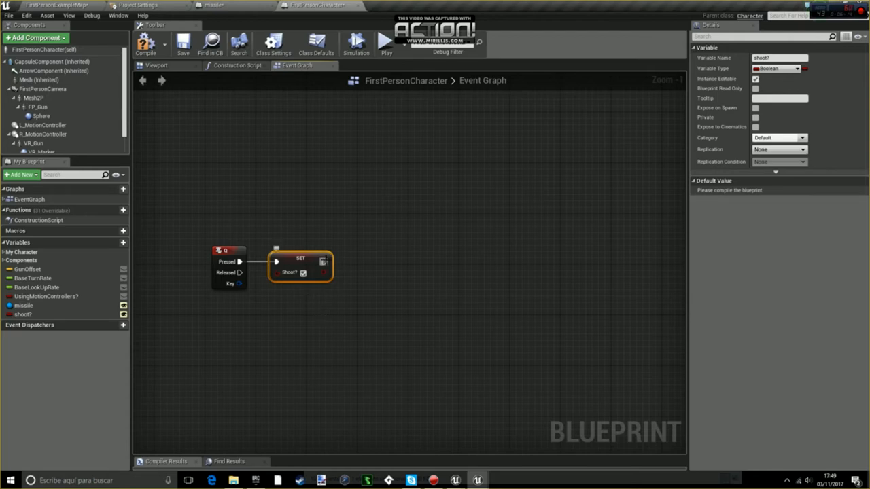
- Add Set View Target with Blend nodes after SET shoot? and the FlipFlop outputs
drag(324, 261, 342, 264)
text(set view)
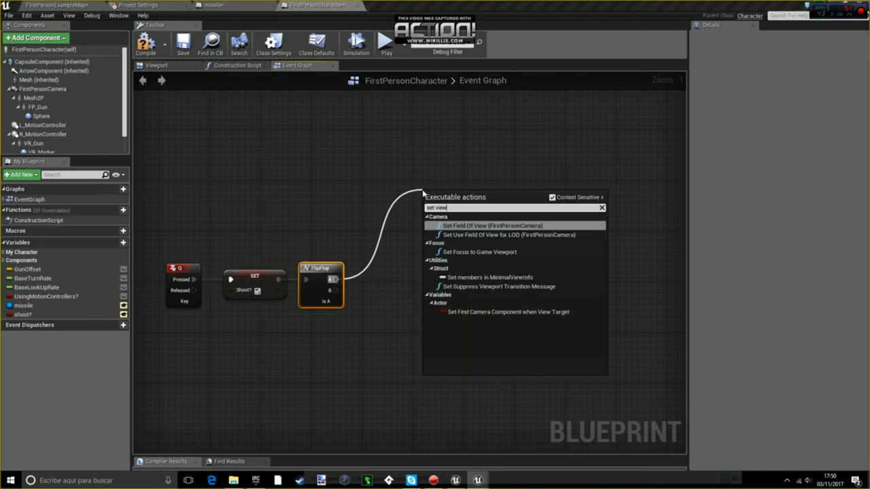
text(tar)
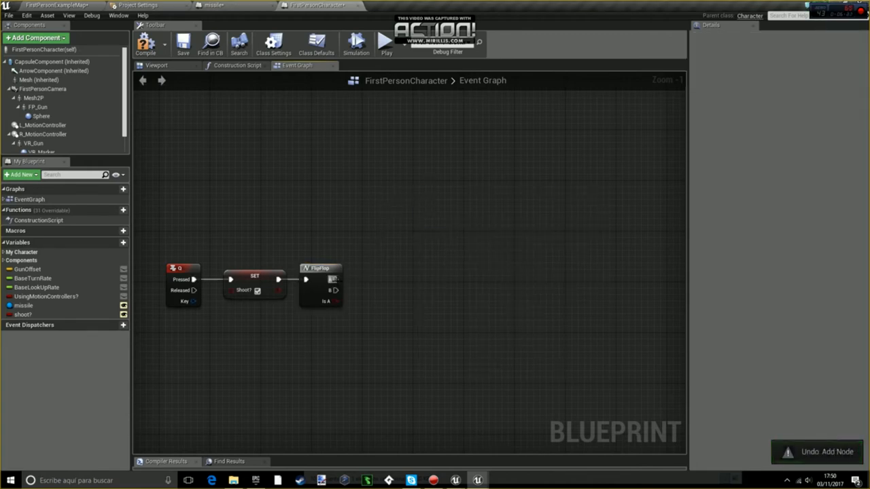
drag(333, 280, 411, 215)
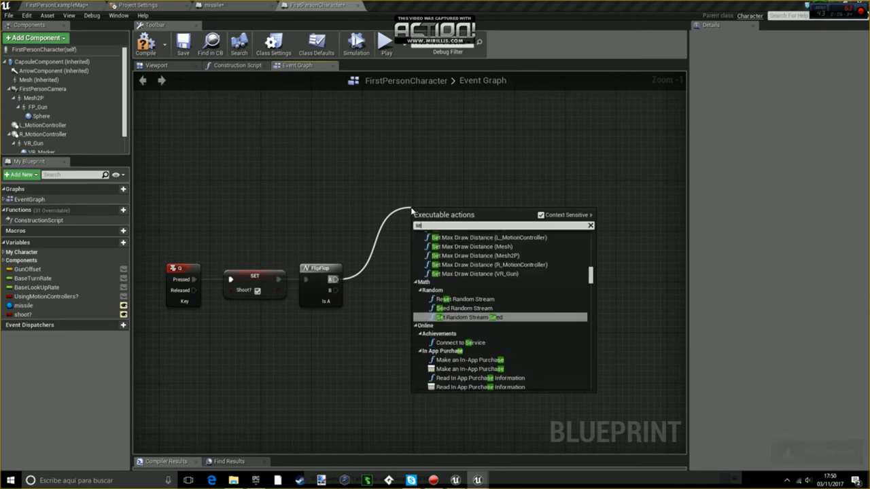
click(541, 215)
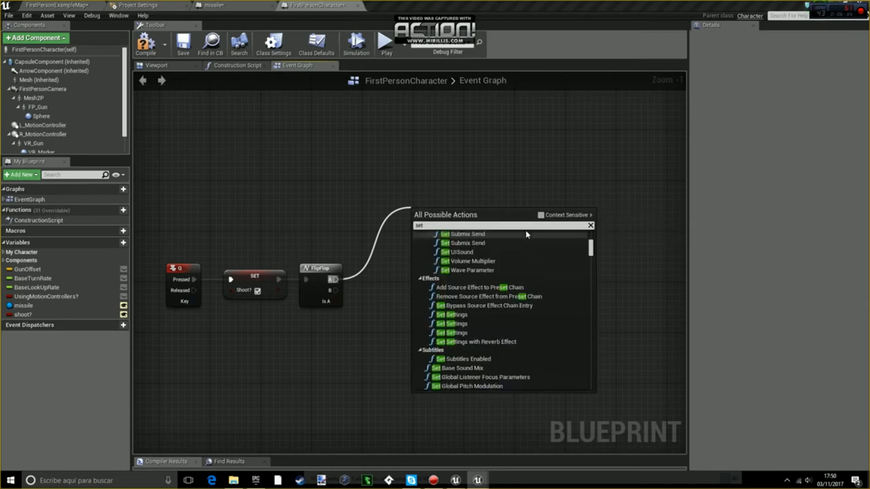
click(541, 215)
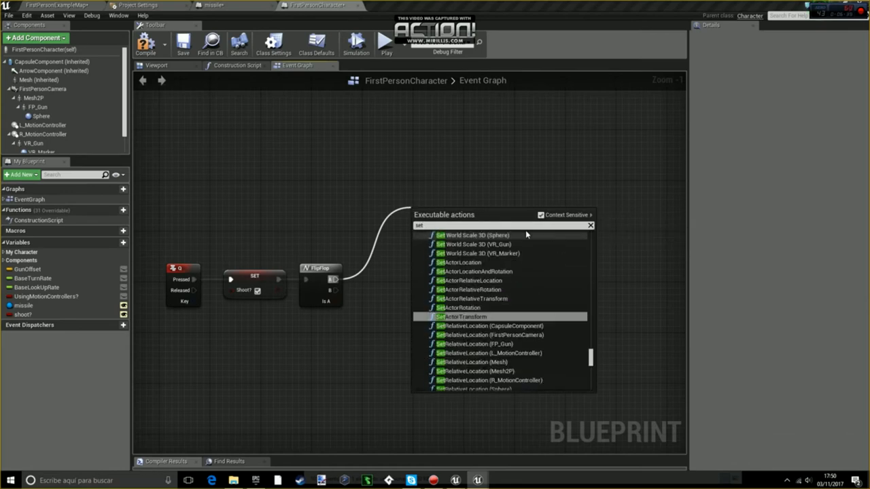
click(541, 215)
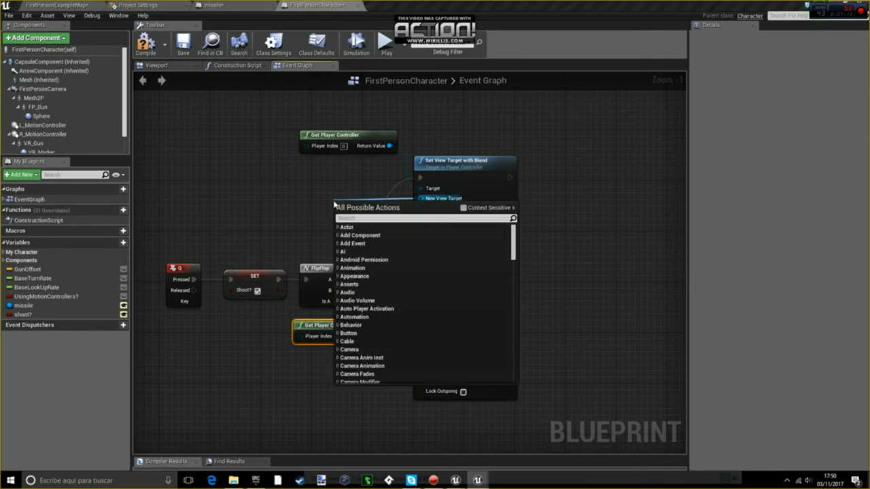
- Feed the Missile getter and a self reference as the two New View Targets
text(mss)
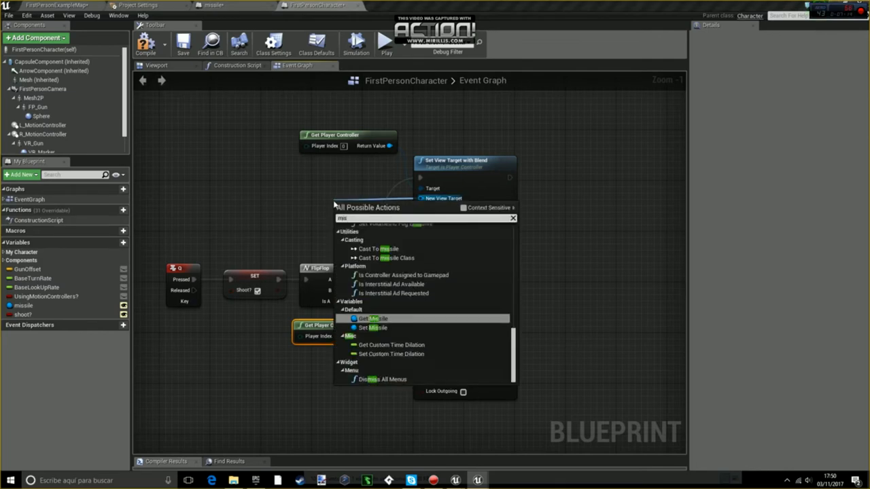
click(372, 318)
text(self)
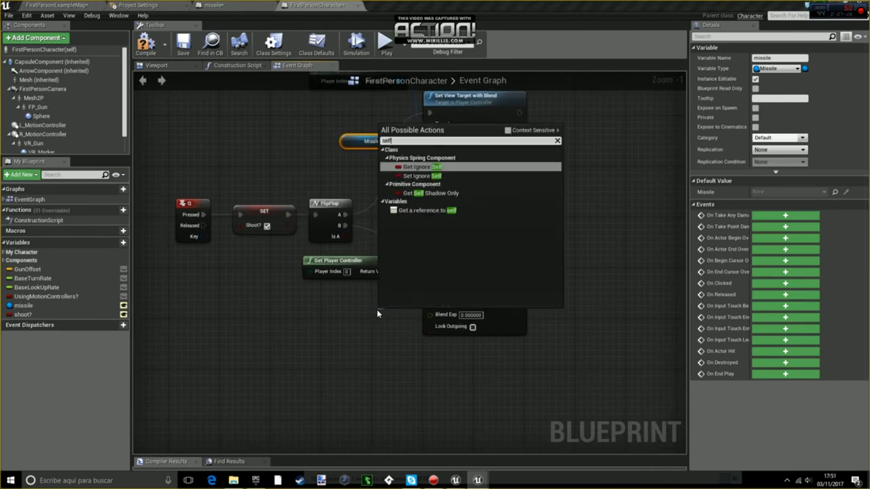
click(424, 209)
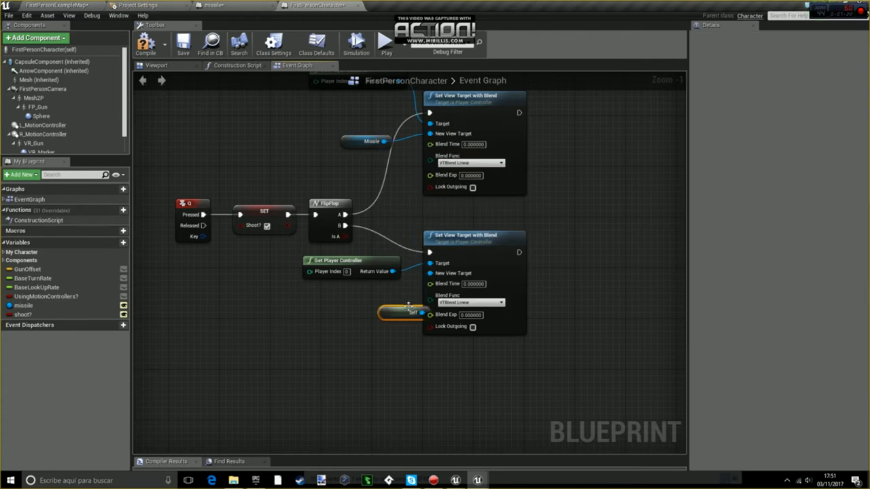
mouse_move(384, 316)
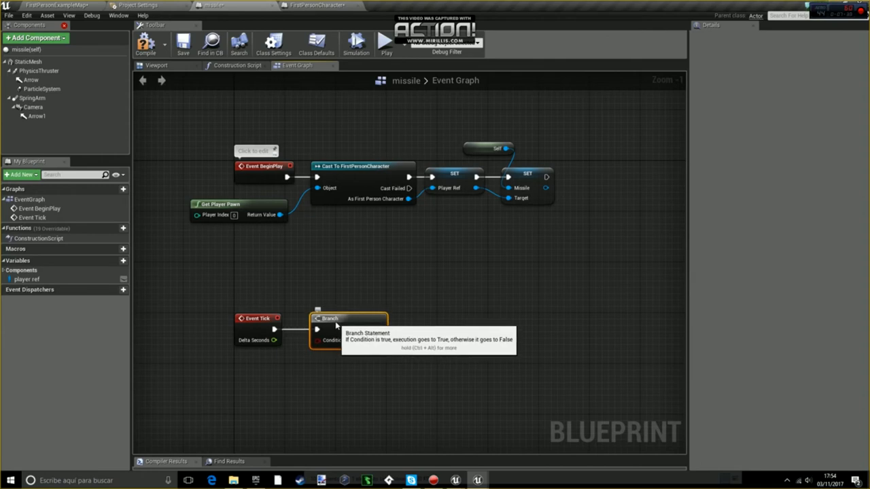
mouse_move(299, 347)
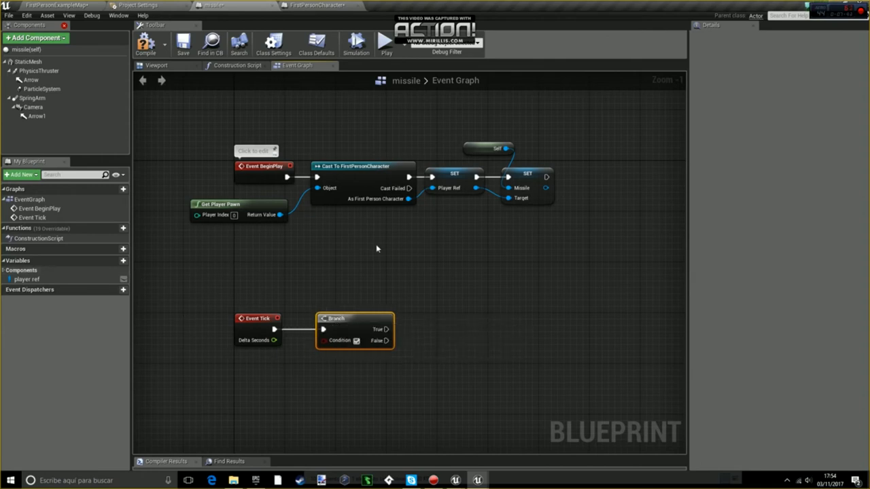
- Read the Player Ref's Shoot? flag so Event Tick can branch on it
click(27, 280)
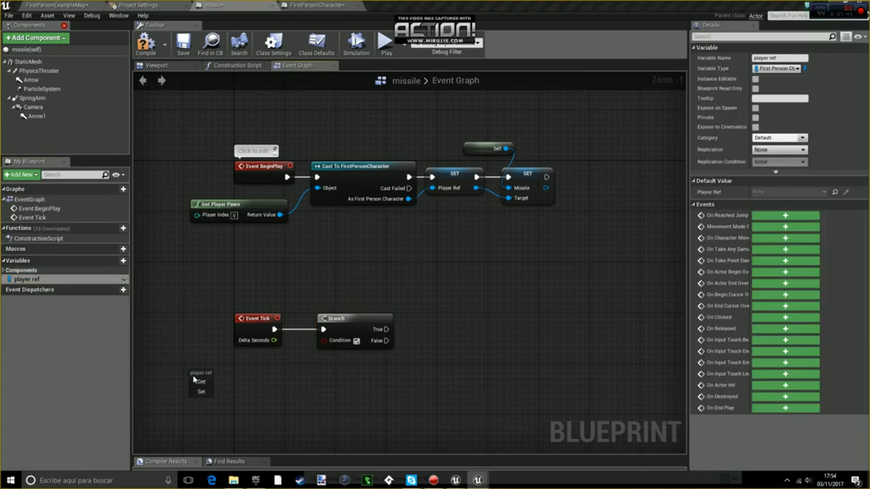
click(197, 389)
text(v)
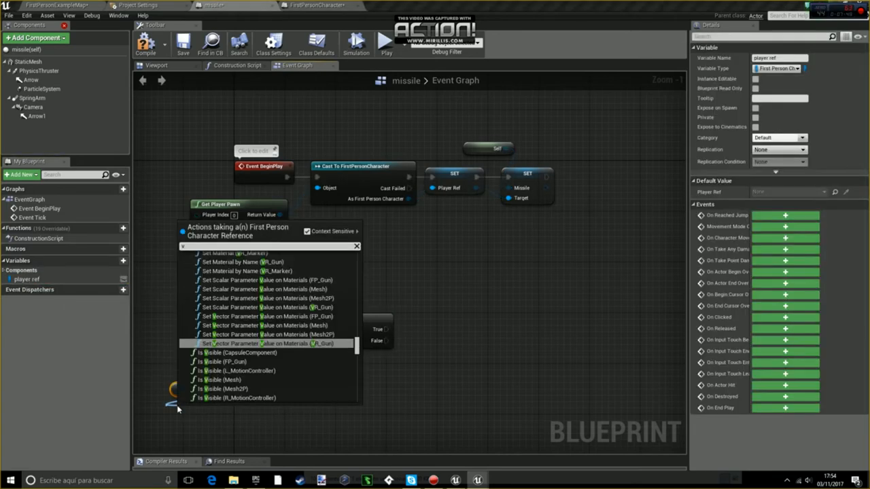
text(shoot)
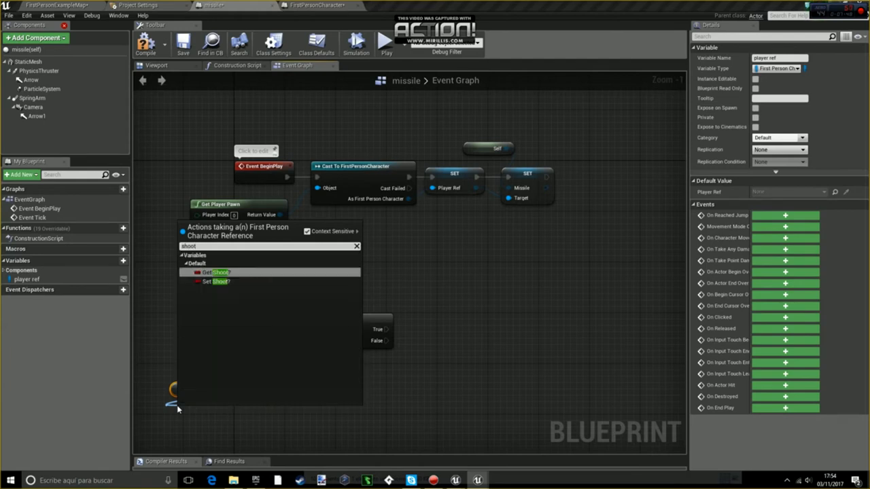
click(218, 272)
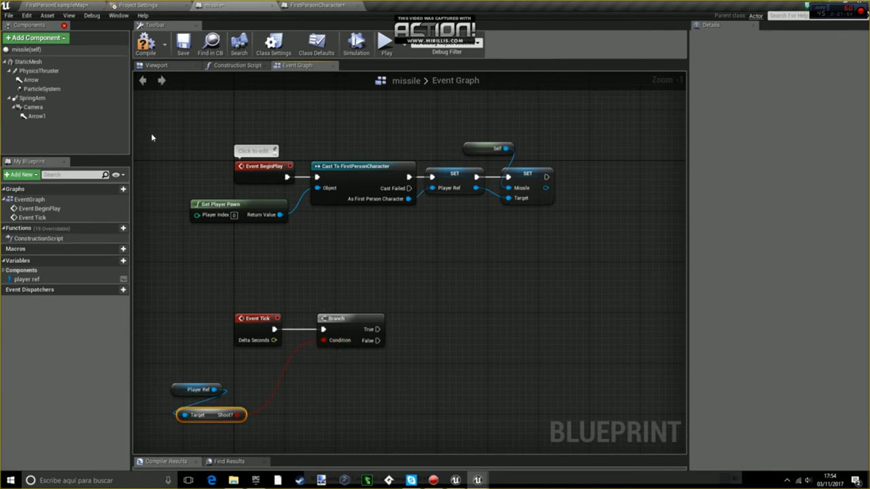
click(319, 5)
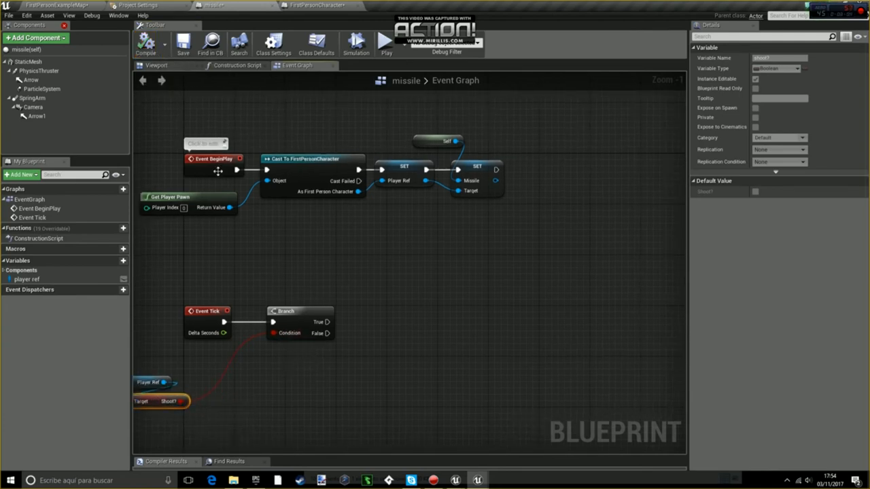
mouse_move(283, 271)
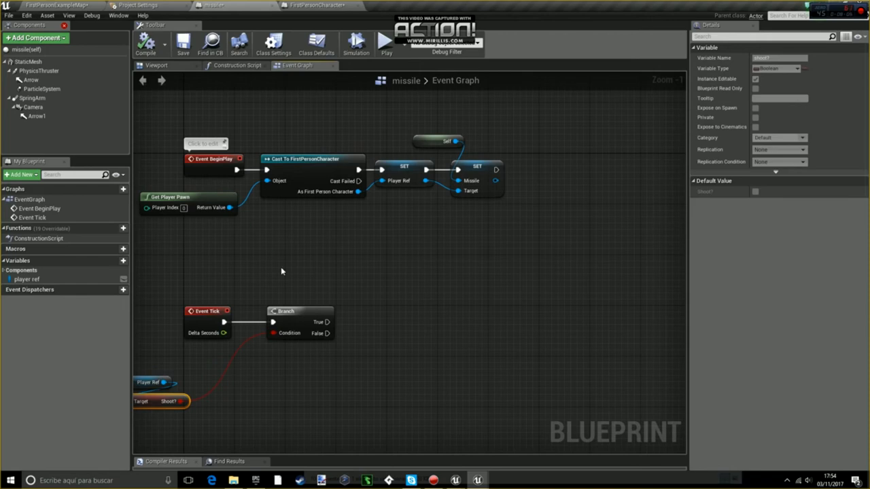
mouse_move(351, 311)
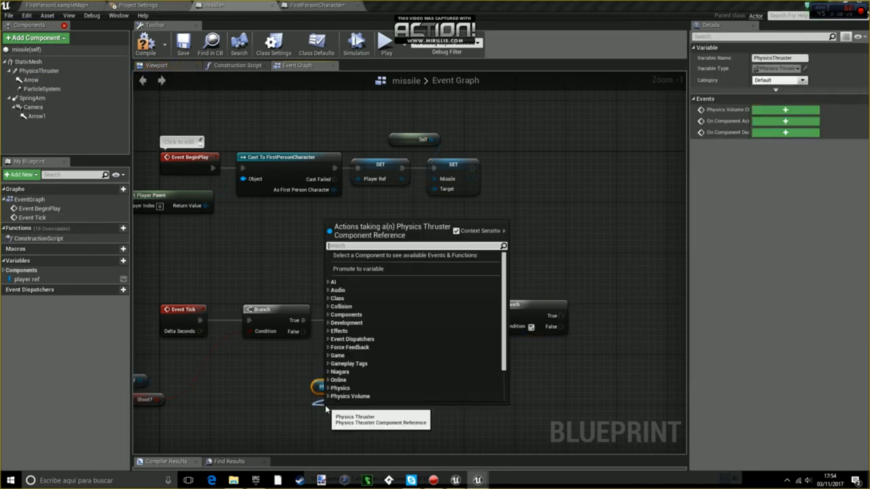
- Get the PhysicsThruster's Thrust Strength and compare it to a limit with a float node
text(thr)
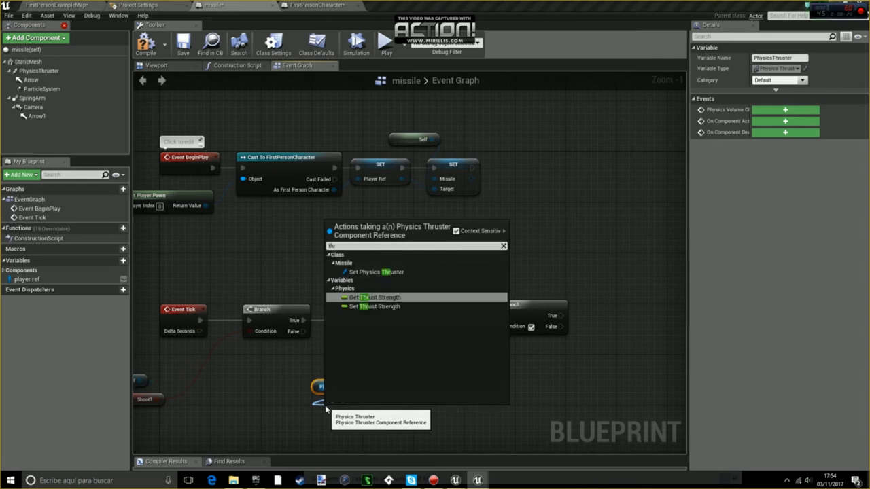
click(375, 296)
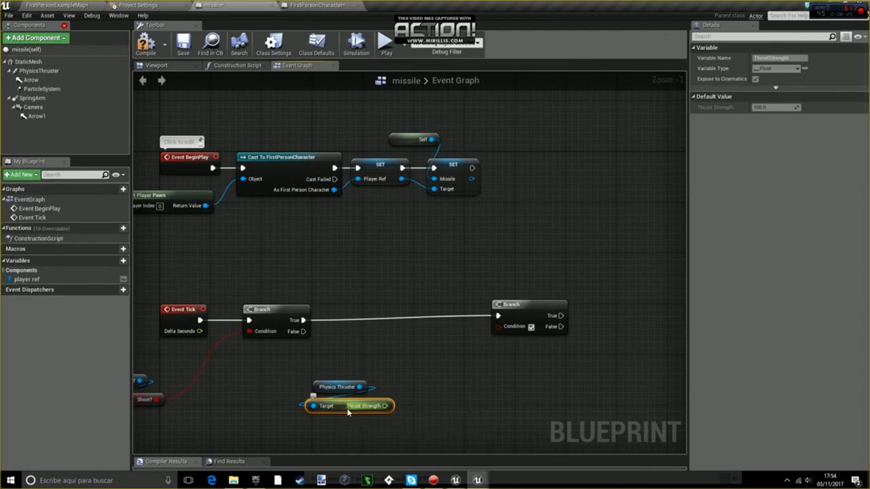
drag(386, 405, 424, 330)
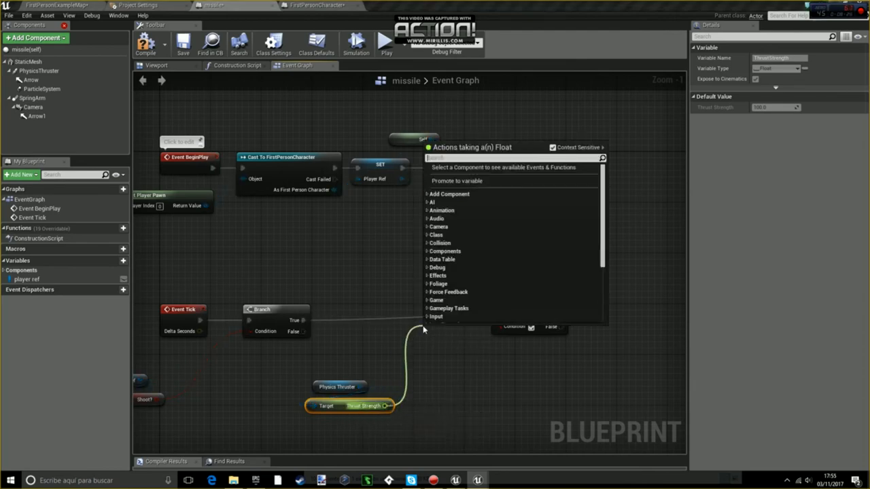
text(float)
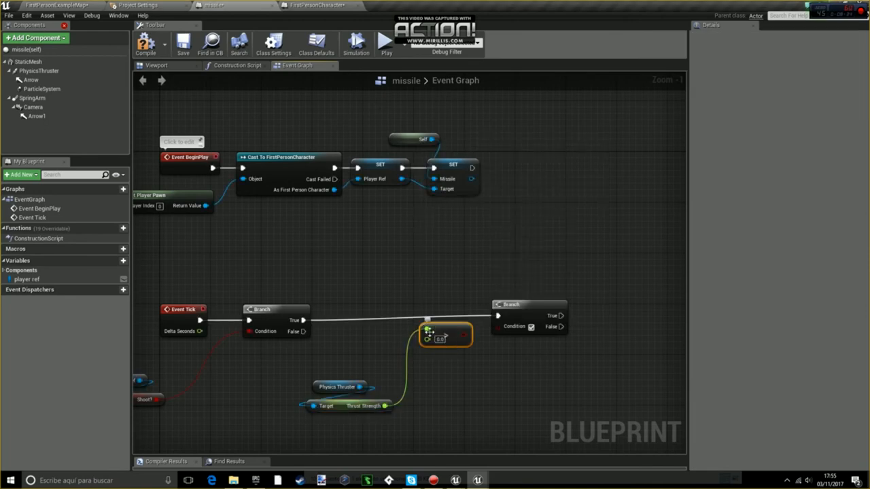
mouse_move(434, 337)
text(59999990)
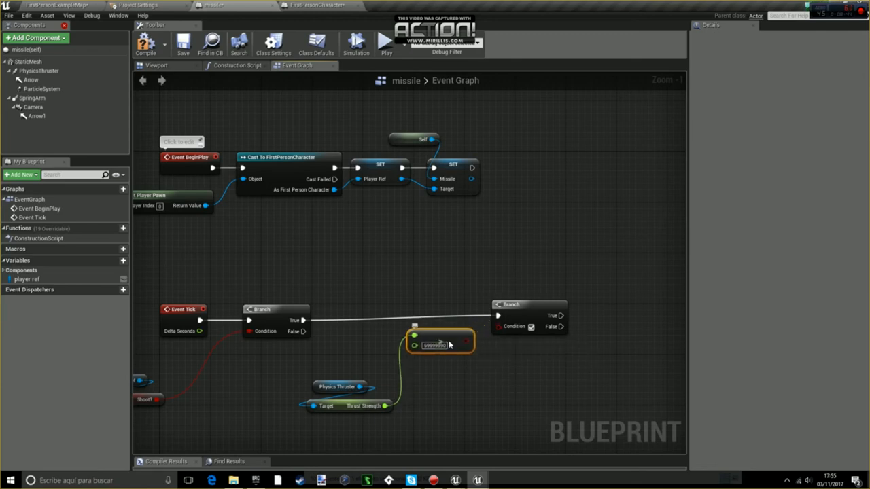
mouse_move(446, 345)
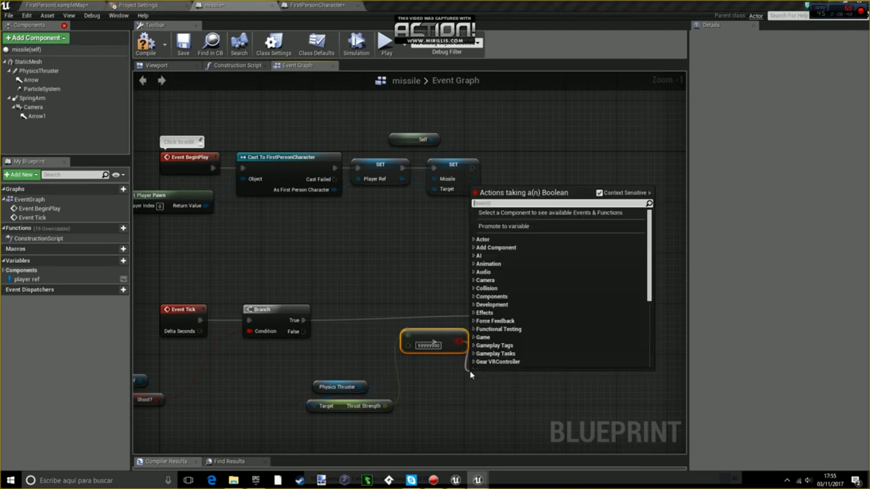
- Add an OR boolean node and create a new reachedmaximum variable
text(or)
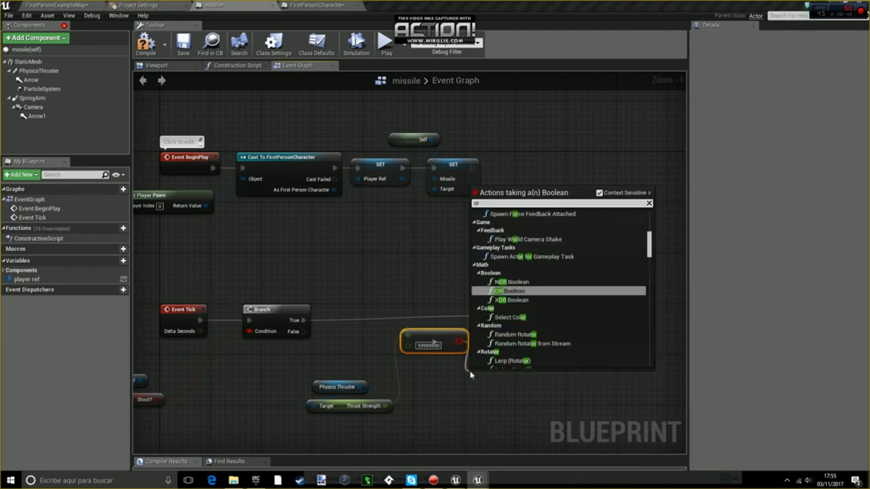
click(514, 291)
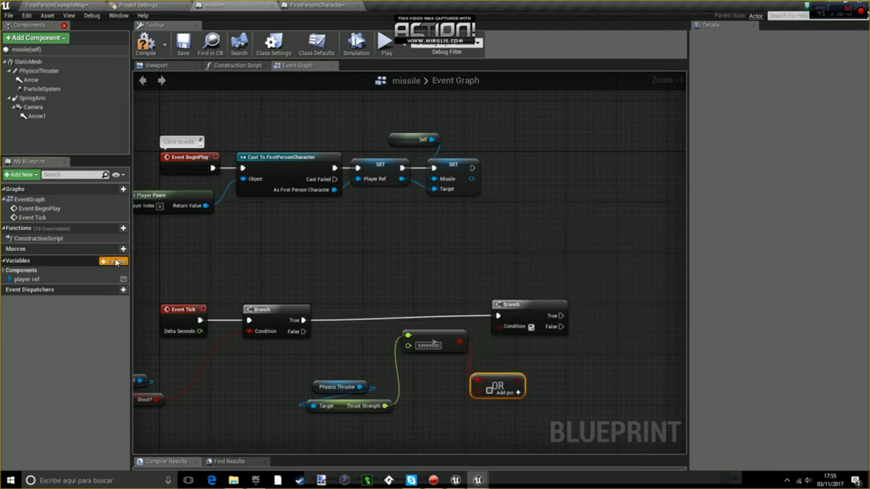
click(114, 261)
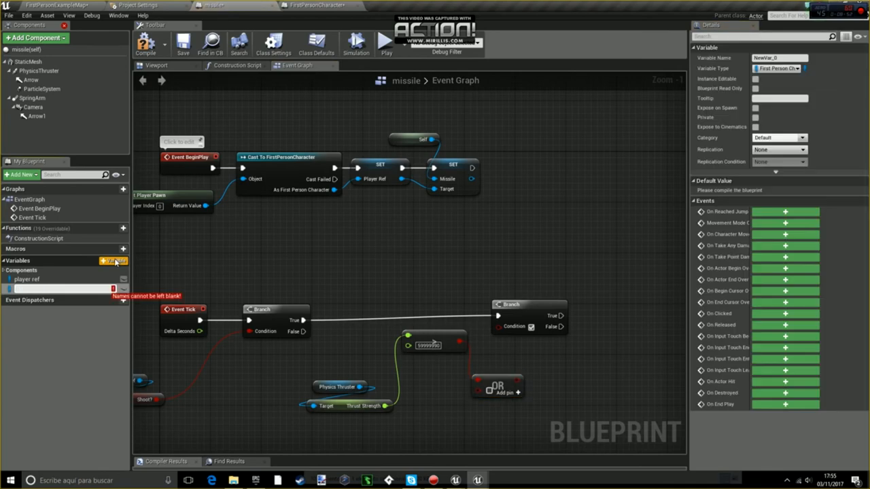
text(read)
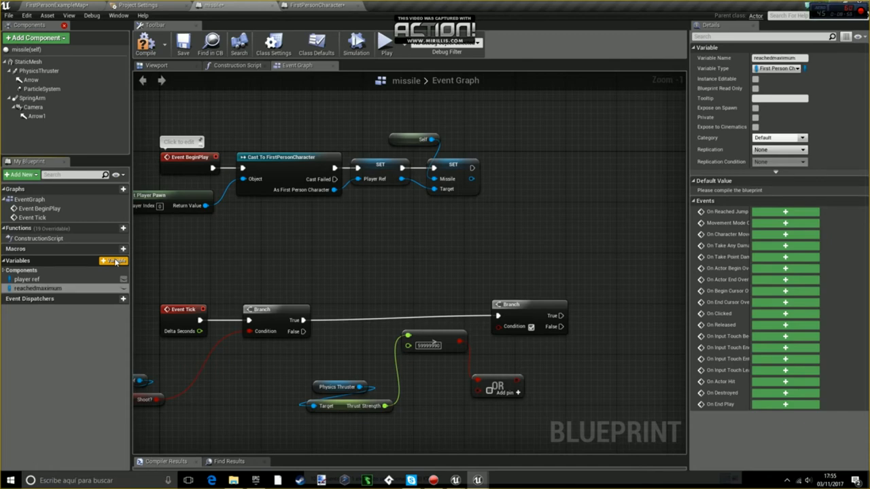
- Make reachedmaximum a boolean and drop a PhysicsThruster reference into the graph
click(802, 68)
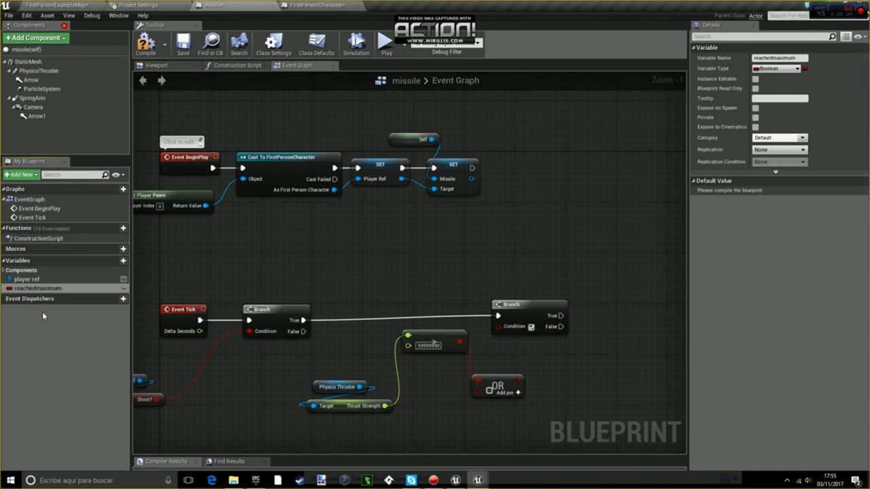
mouse_move(43, 288)
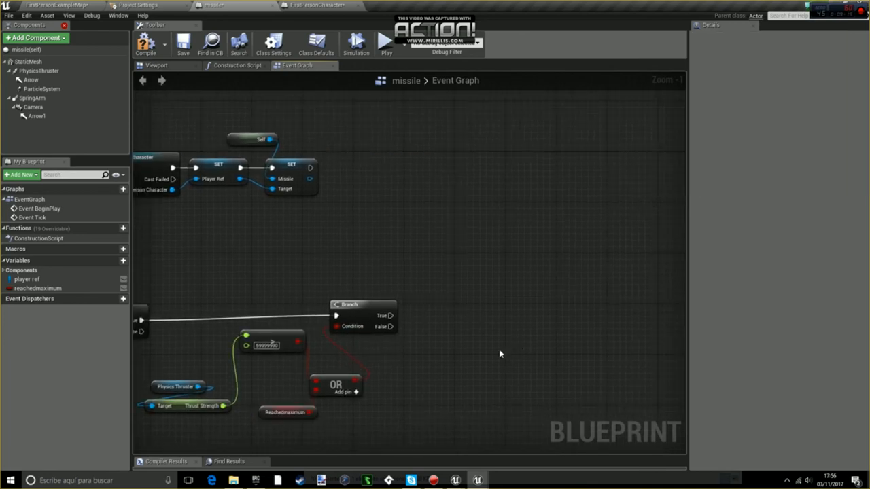
click(38, 288)
text(set p)
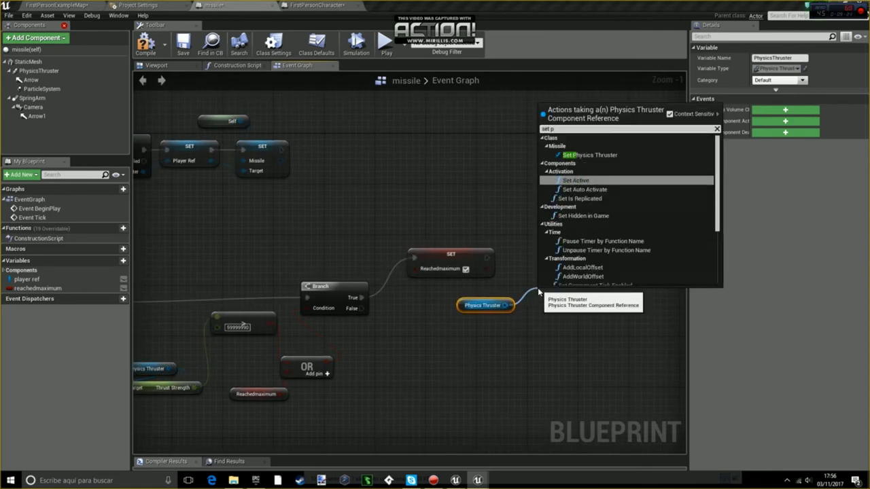
- Set the thruster's Thrust Strength to a fixed value on the Branch's True output
click(588, 155)
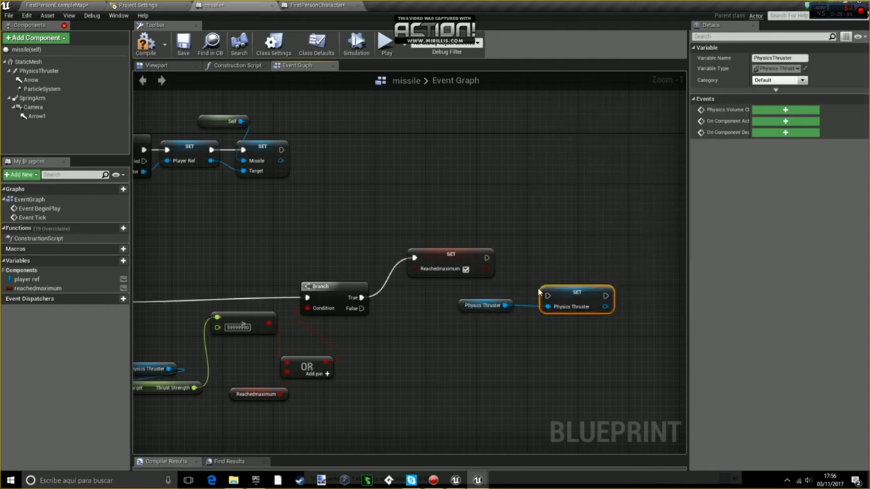
key(Delete)
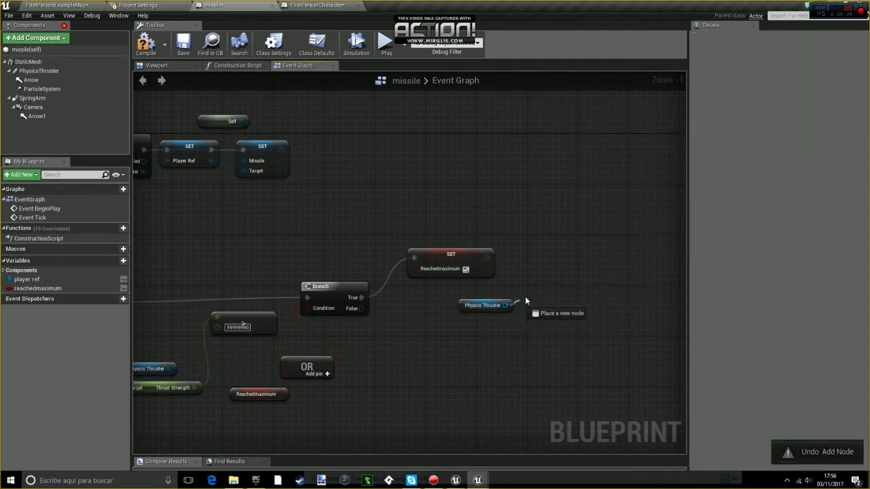
click(516, 304)
text(set thru)
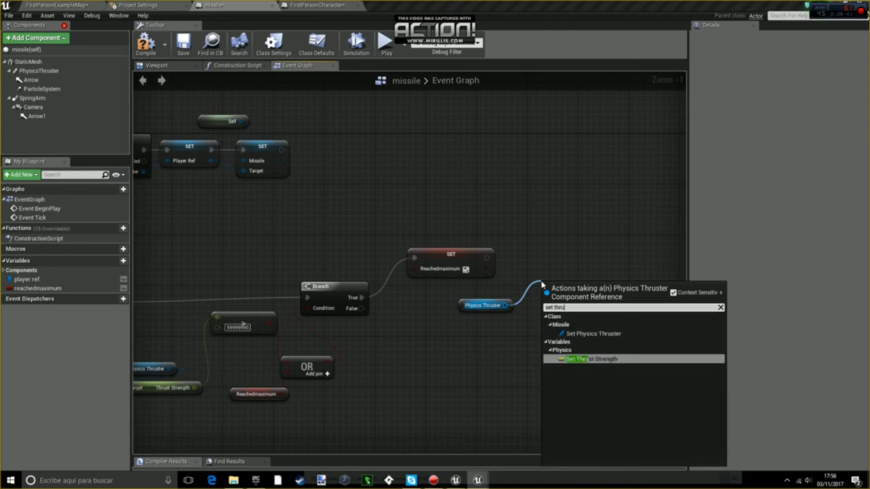
click(590, 359)
text(-999999)
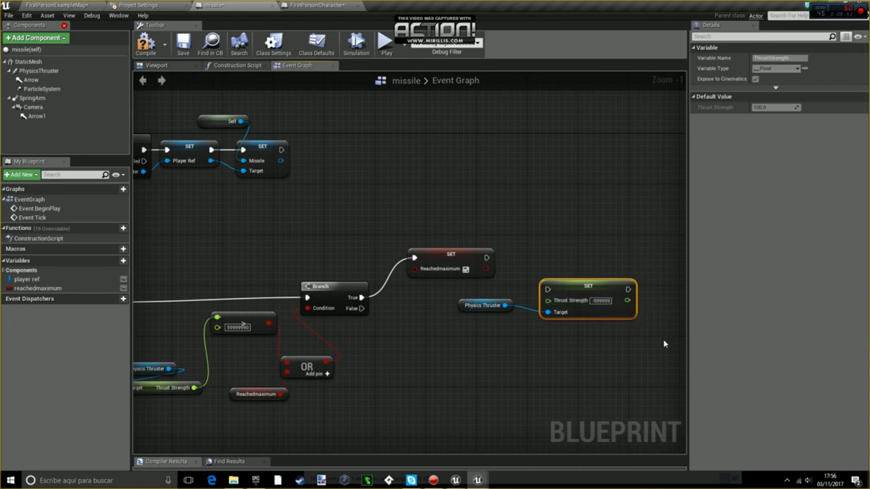
mouse_move(584, 285)
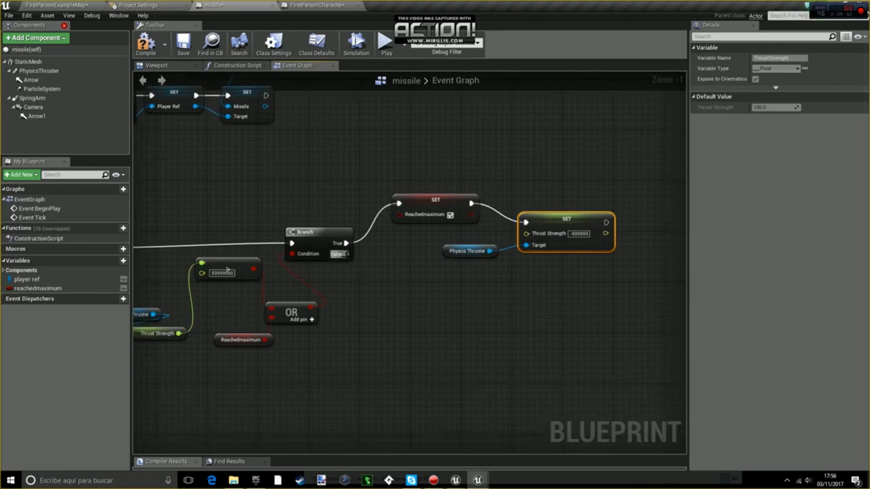
- Start the False branch by getting the thruster's current Thrust Strength for the increment
drag(347, 254, 415, 300)
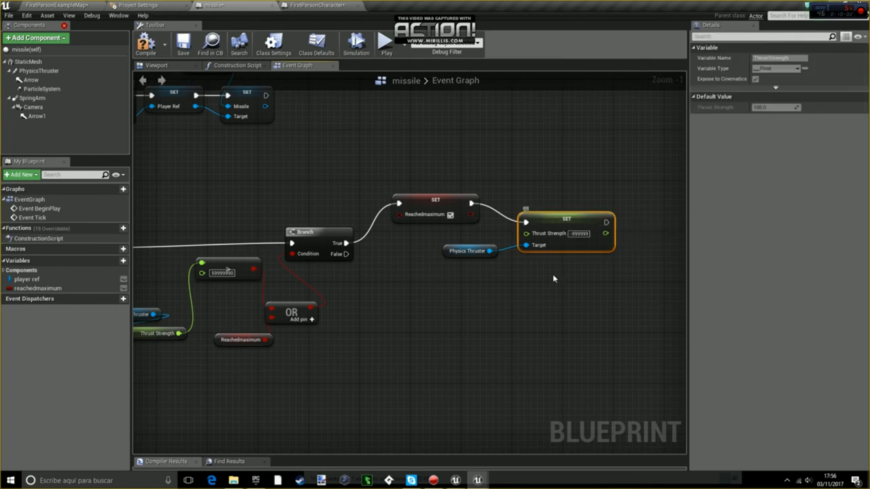
drag(565, 232, 572, 302)
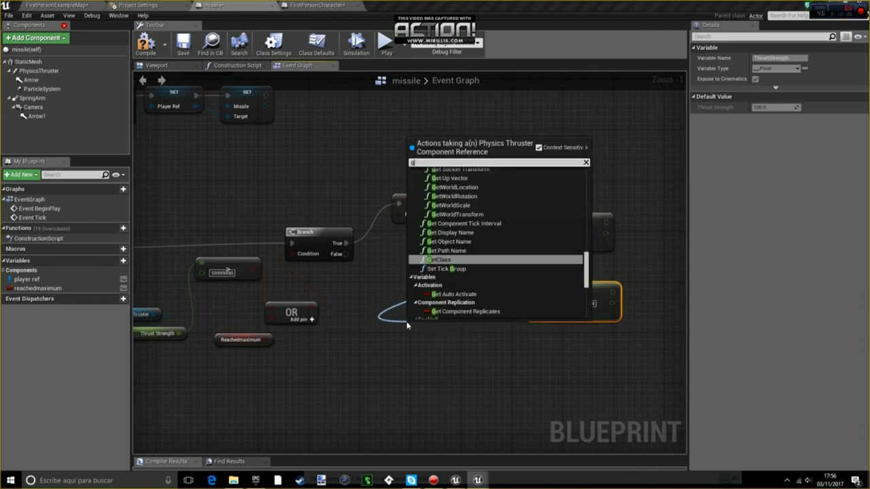
text(get phi)
text(1.01)
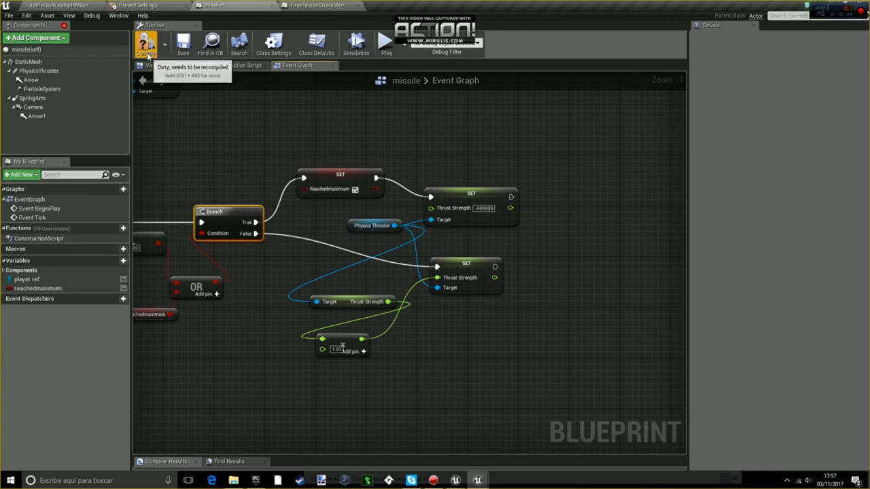
- Feed both Thrust Strength setters into a DoOnce node
click(146, 43)
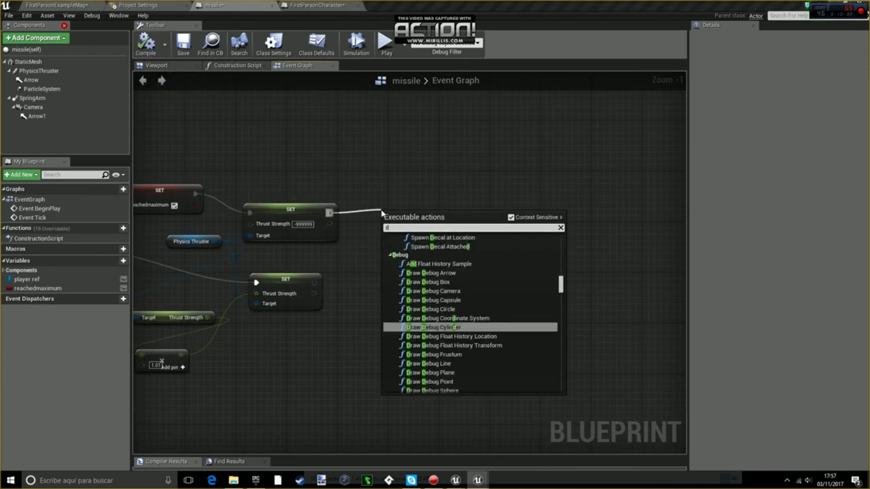
text(do once)
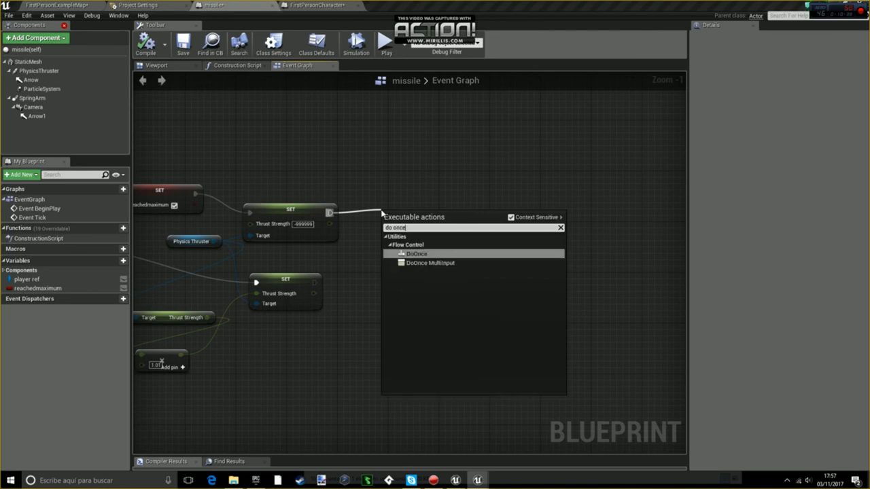
click(416, 254)
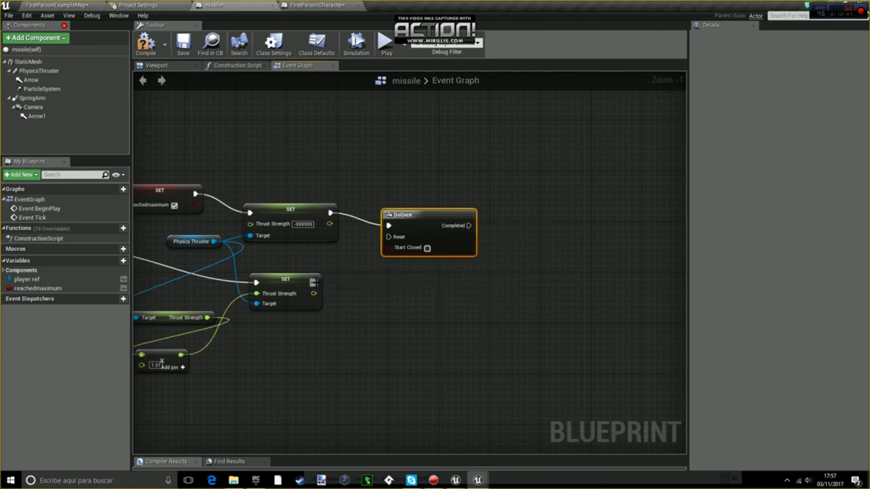
drag(428, 215, 422, 202)
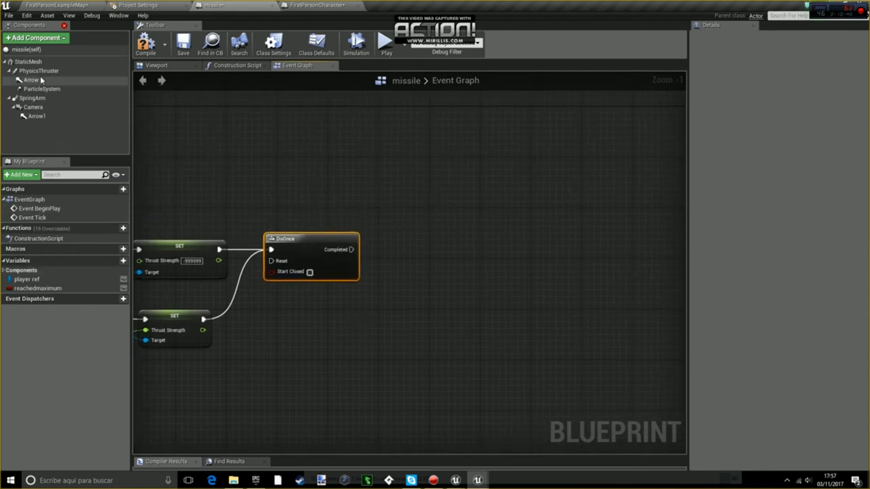
- Add PhysicsThruster and ParticleSystem references and a Set Active node for the thruster
click(38, 70)
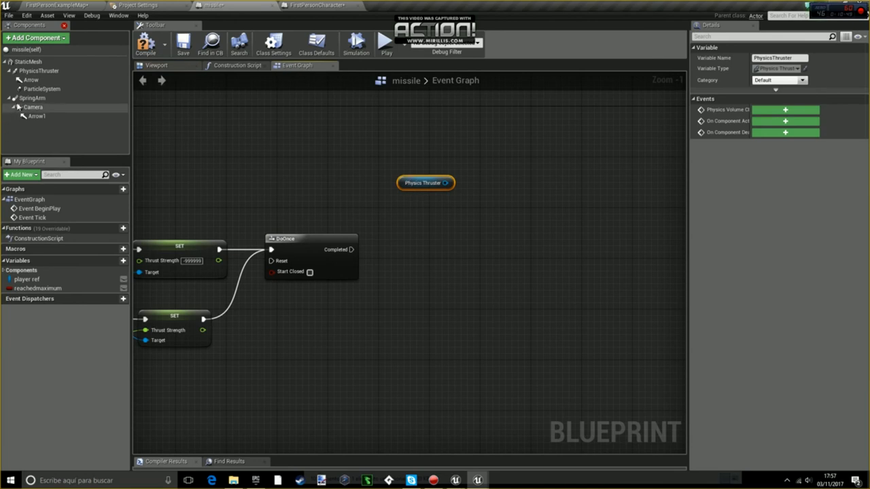
click(41, 89)
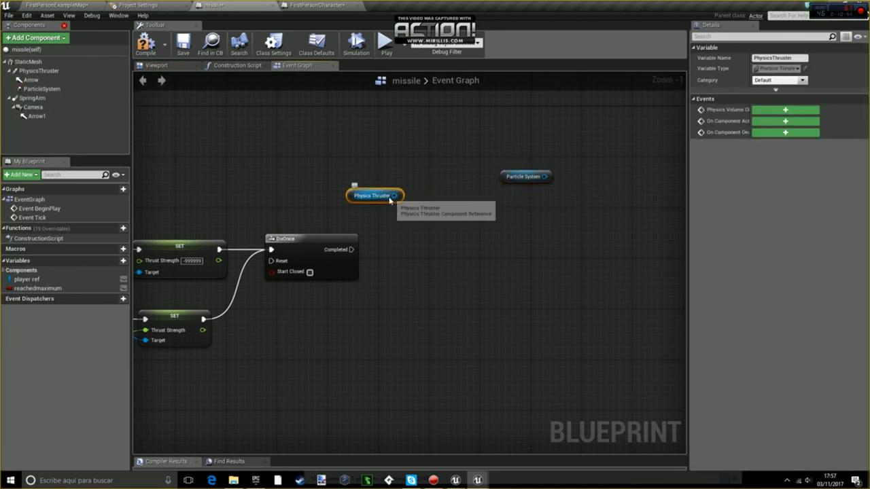
drag(394, 195, 388, 238)
text(set a)
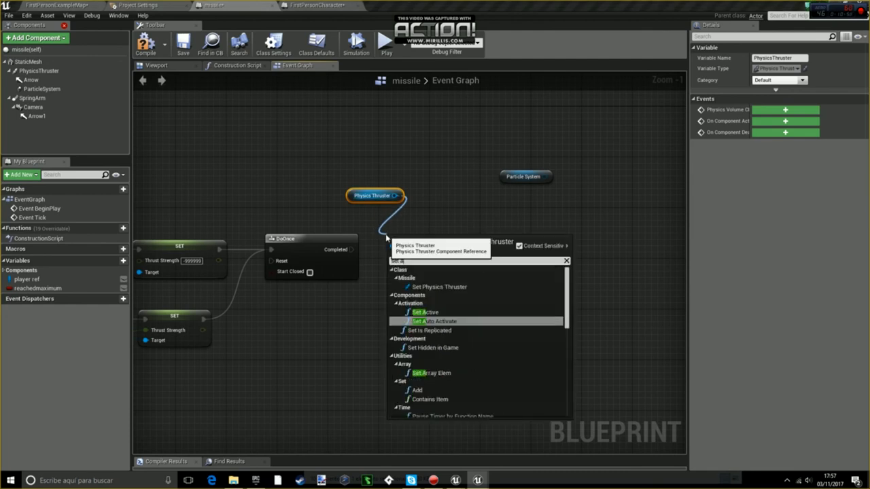
click(426, 311)
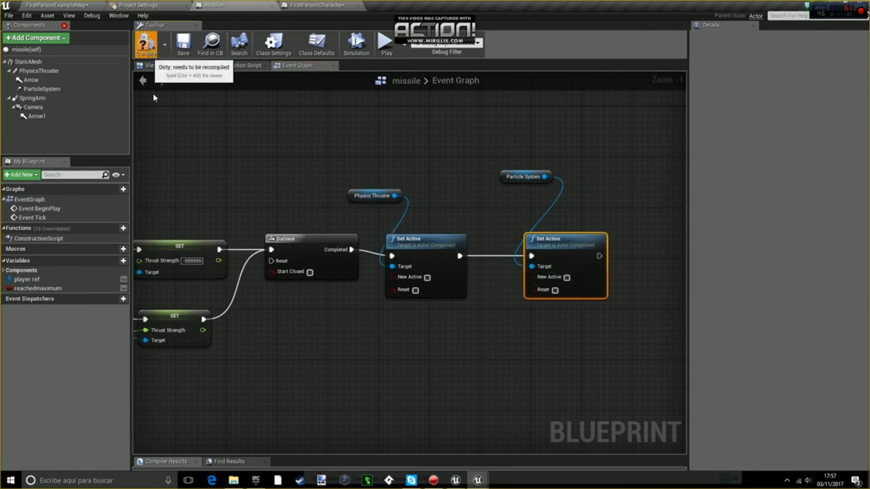
- Compile the missile Blueprint and view the placed missile from above in the level editor
click(33, 98)
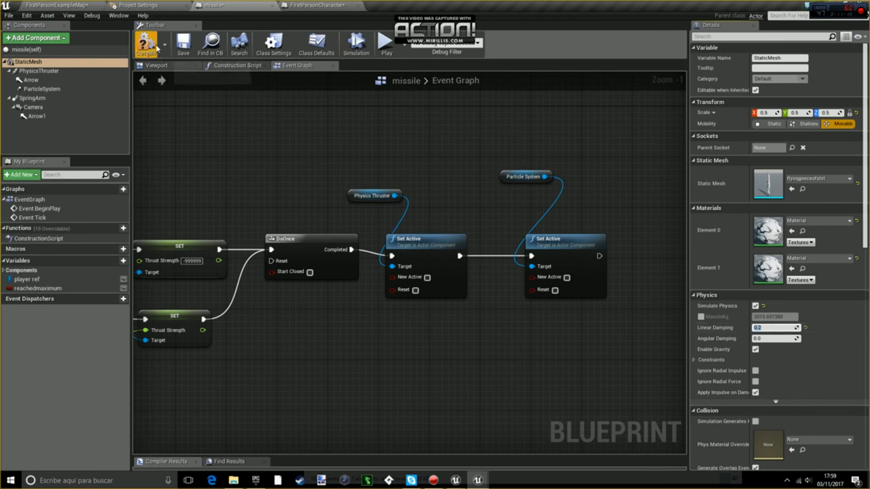
click(57, 6)
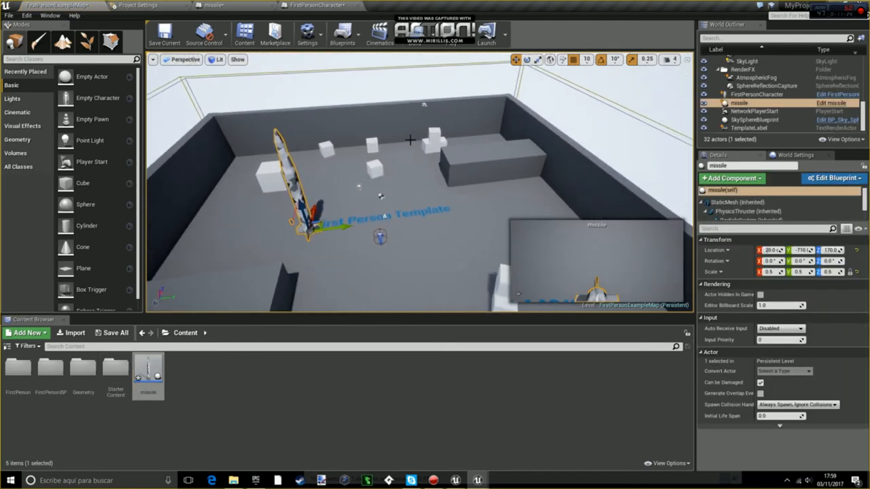
click(486, 34)
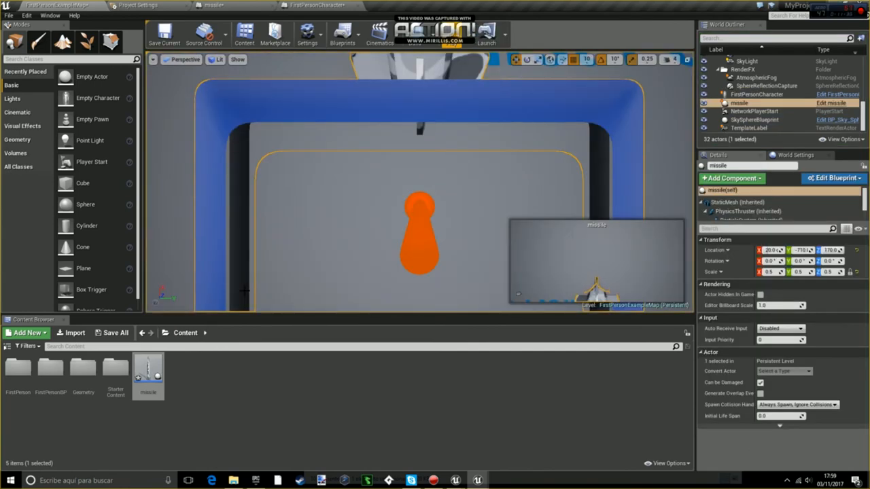
- Enable New Active on the Set Active nodes and start a play test of the level
click(833, 177)
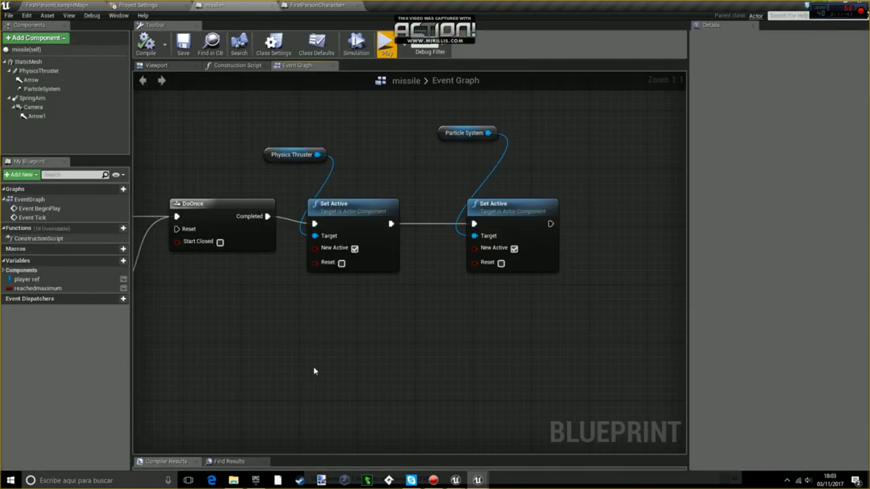
mouse_move(354, 248)
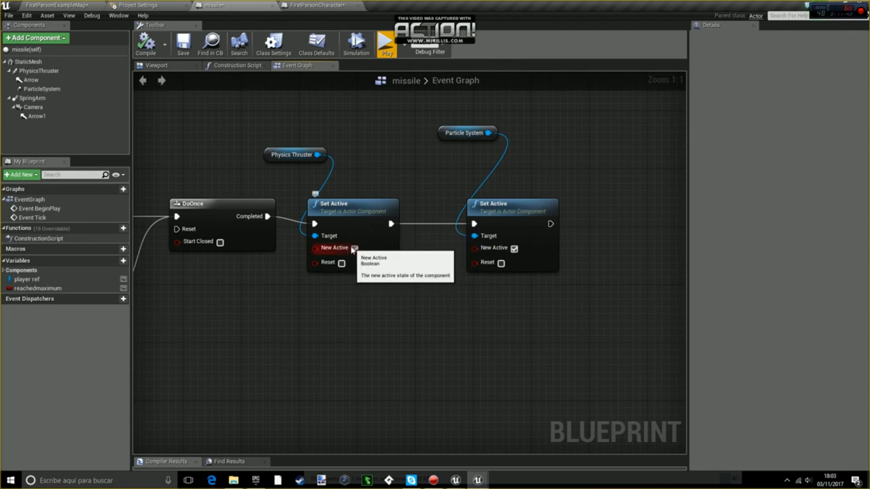
click(353, 248)
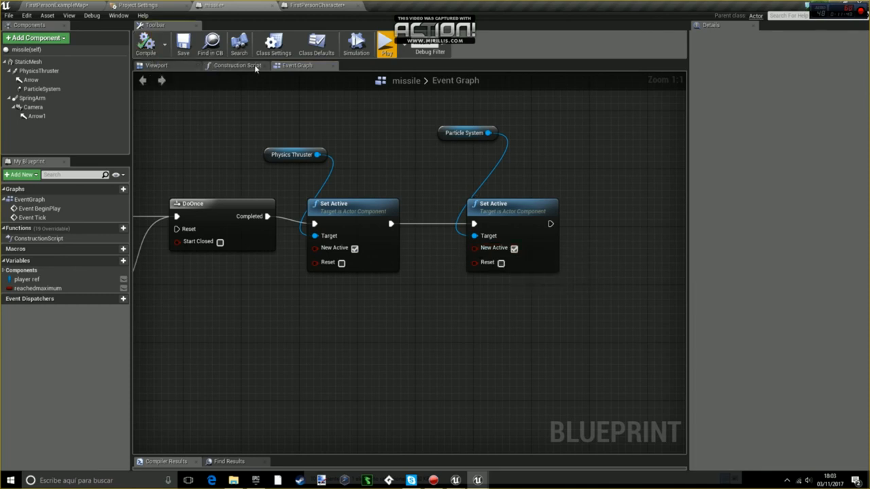
click(386, 42)
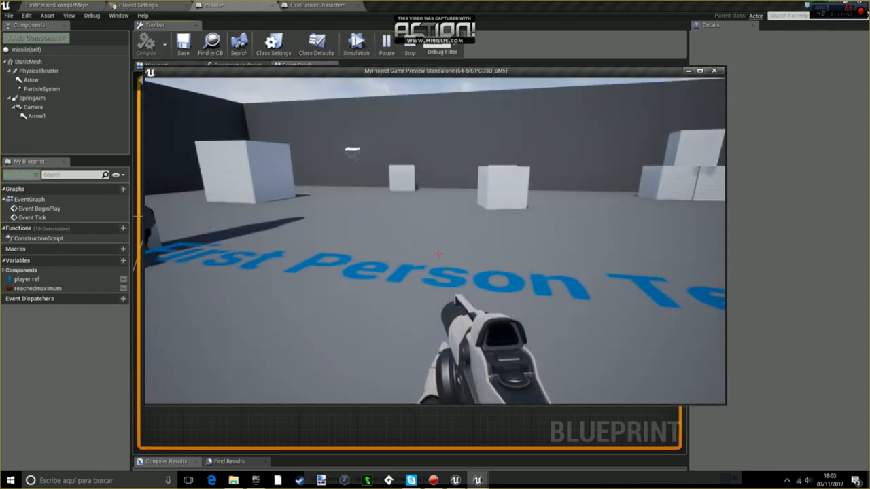